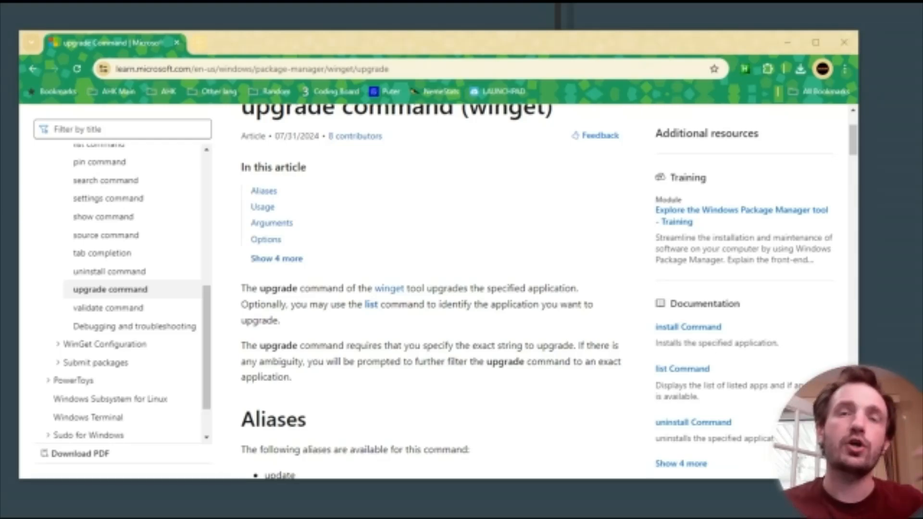
pyautogui.moveTo(544, 224)
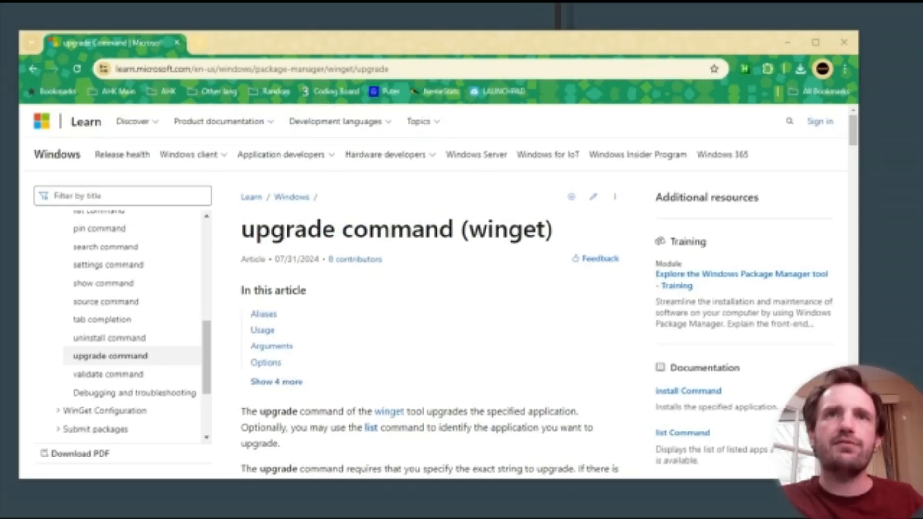
# Step: Launch Command Prompt and run winget to list its commands and options
pyautogui.doubleClick(506, 229)
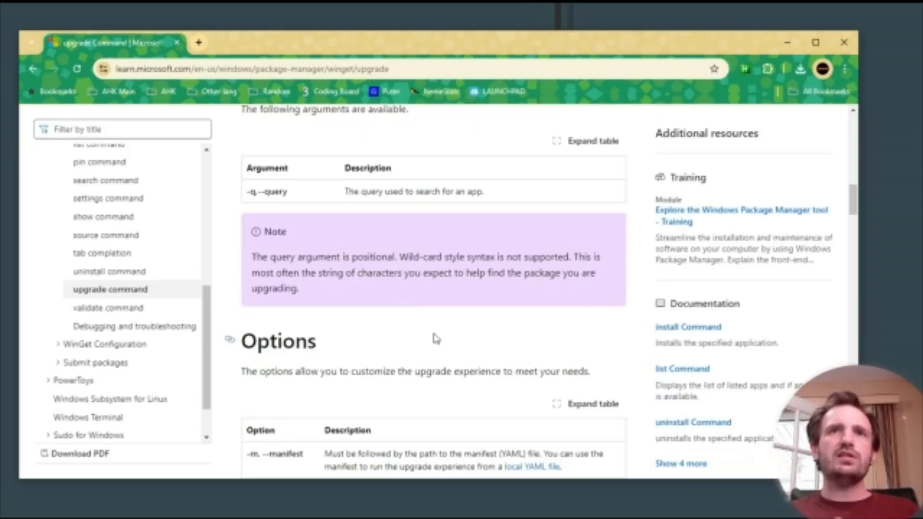
pyautogui.scroll(-3)
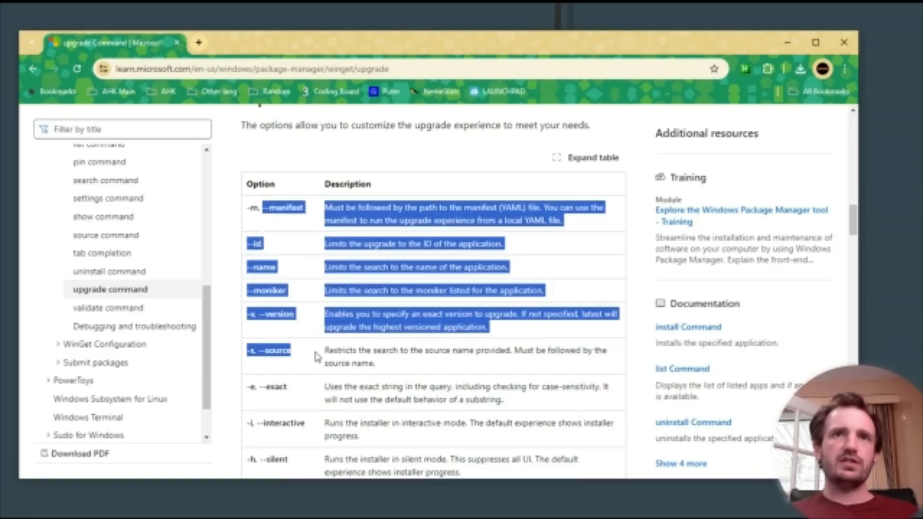
pyautogui.scroll(-3)
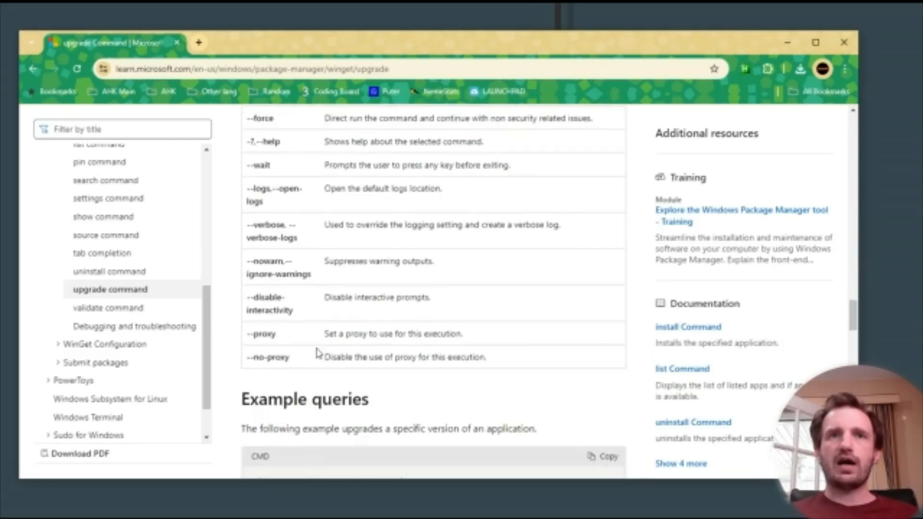
pyautogui.scroll(-3)
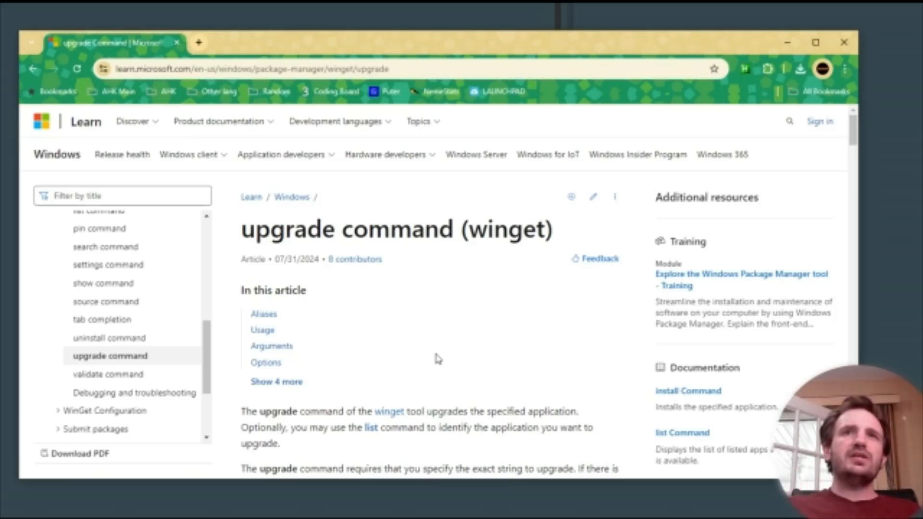
pyautogui.moveTo(460, 339)
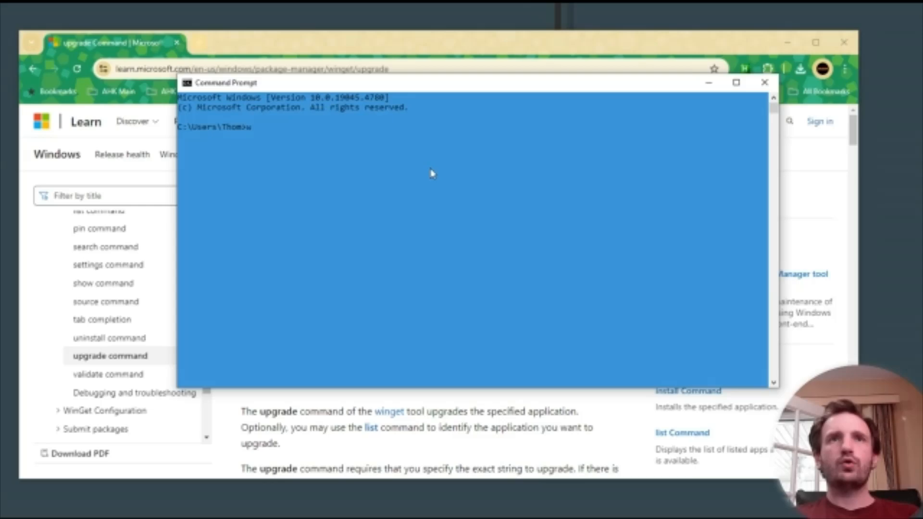
pyautogui.write('winget')
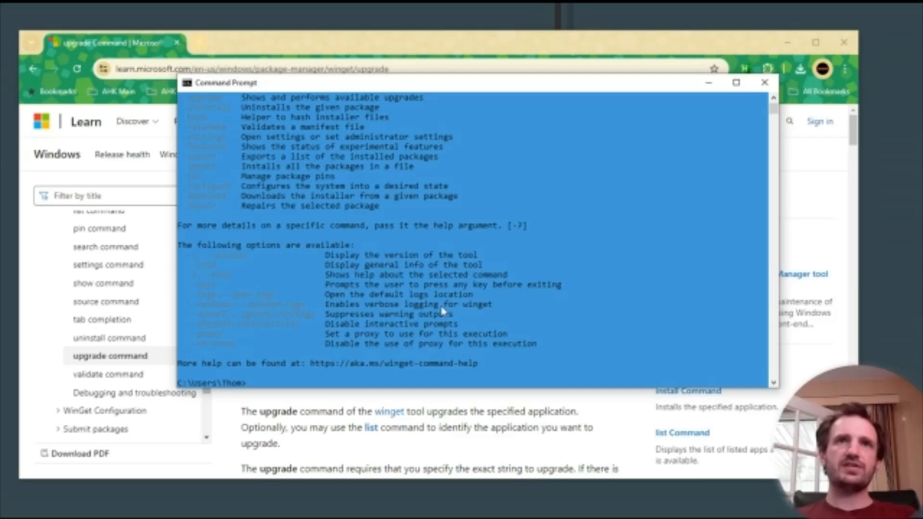
pyautogui.scroll(3)
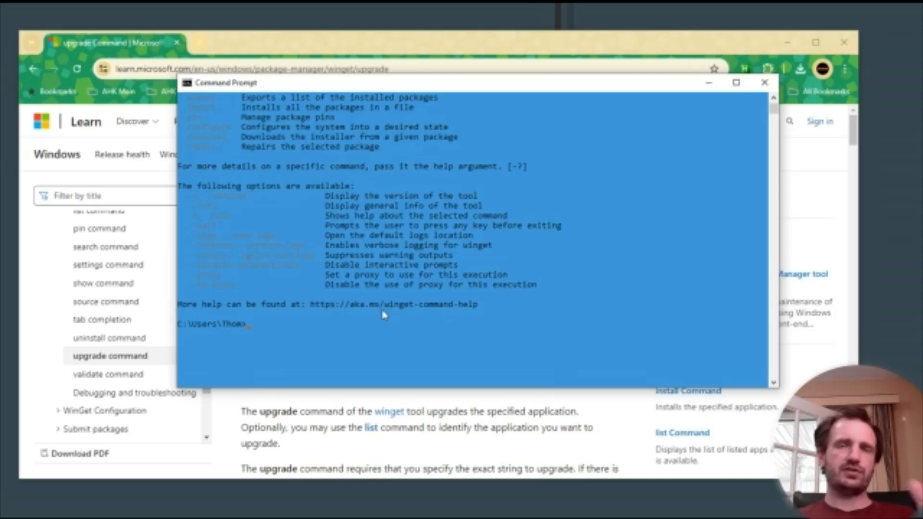
pyautogui.moveTo(460, 318)
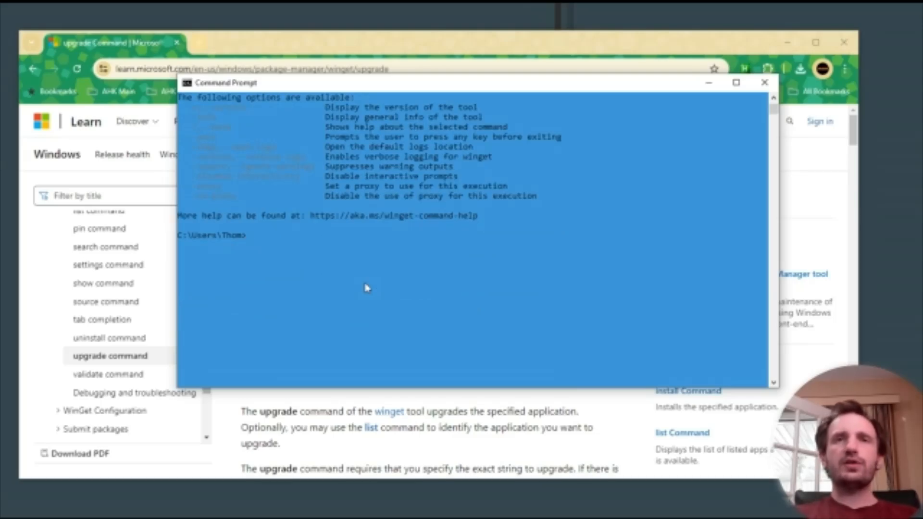
# Step: Run winget upgrade to check for available app upgrades
pyautogui.write('winget')
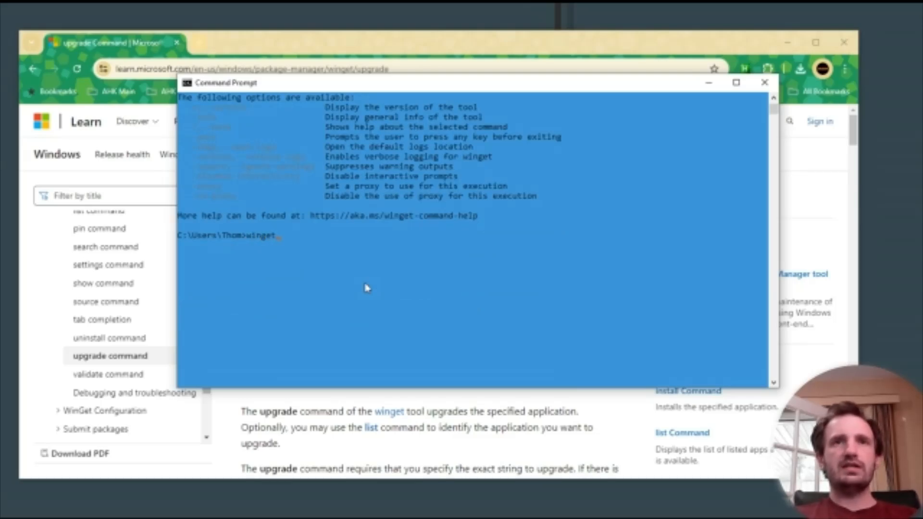
pyautogui.write('up')
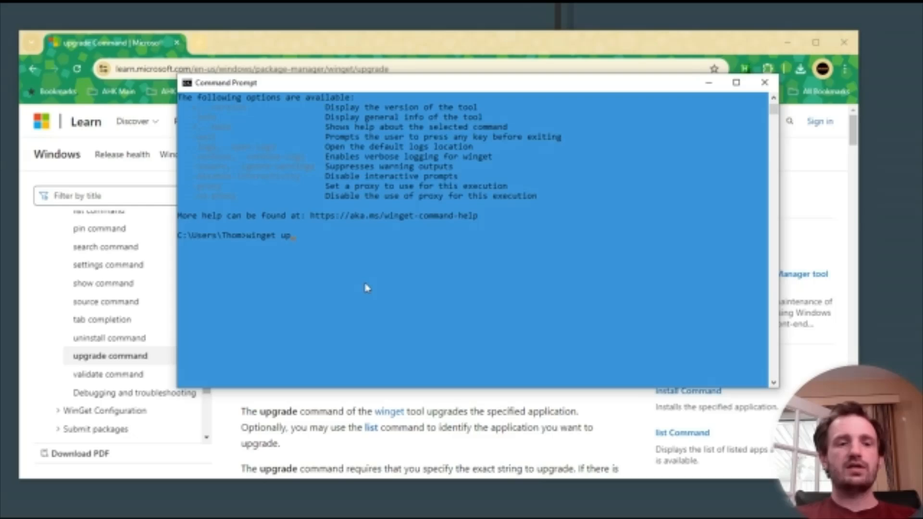
pyautogui.write('grade')
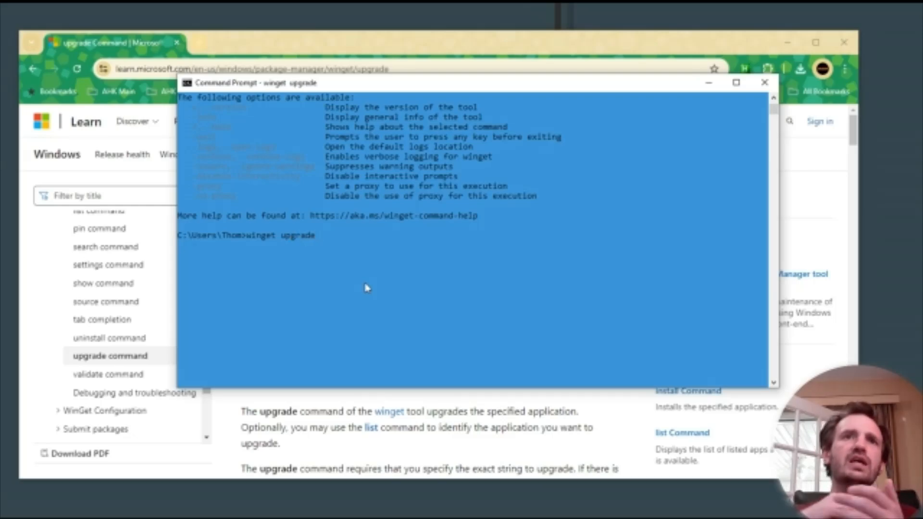
pyautogui.press('Enter')
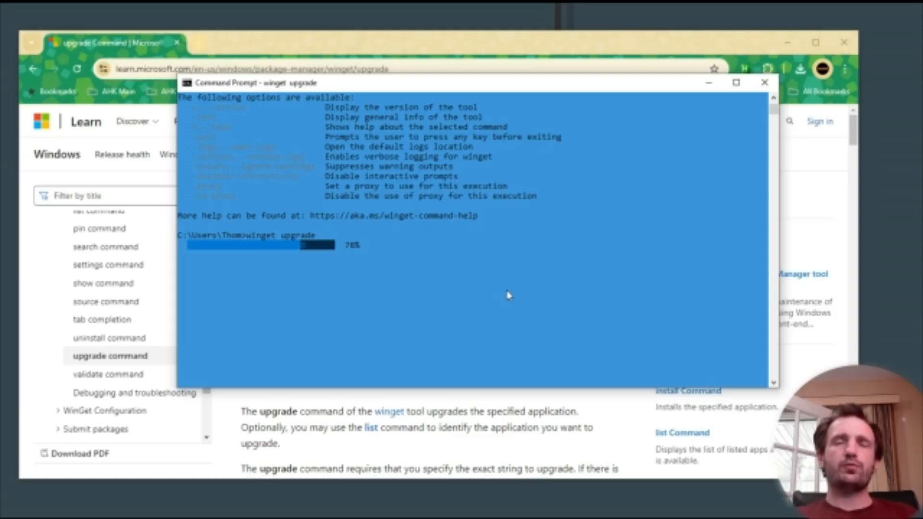
pyautogui.moveTo(480, 264)
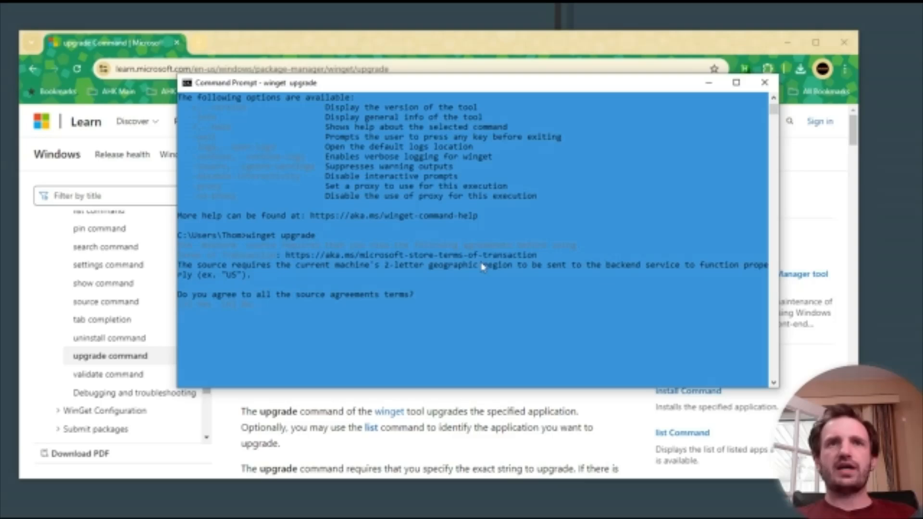
pyautogui.moveTo(482, 305)
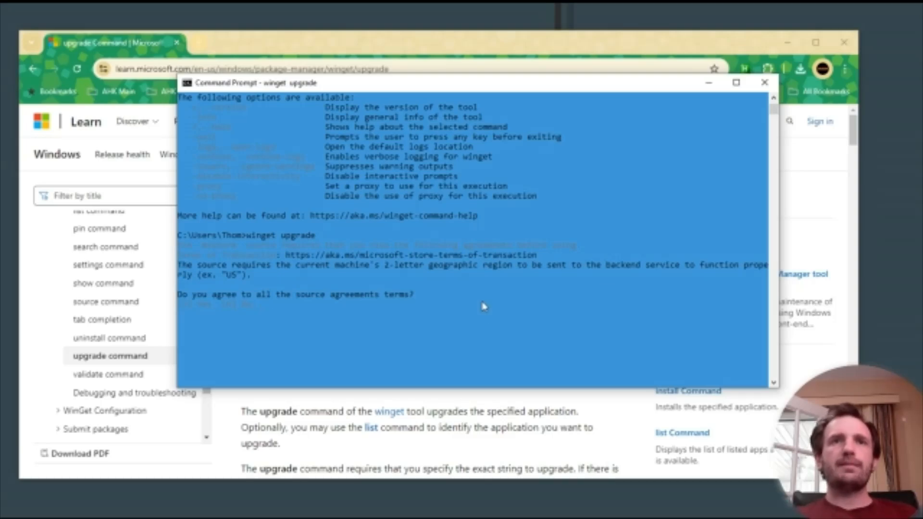
pyautogui.moveTo(397, 318)
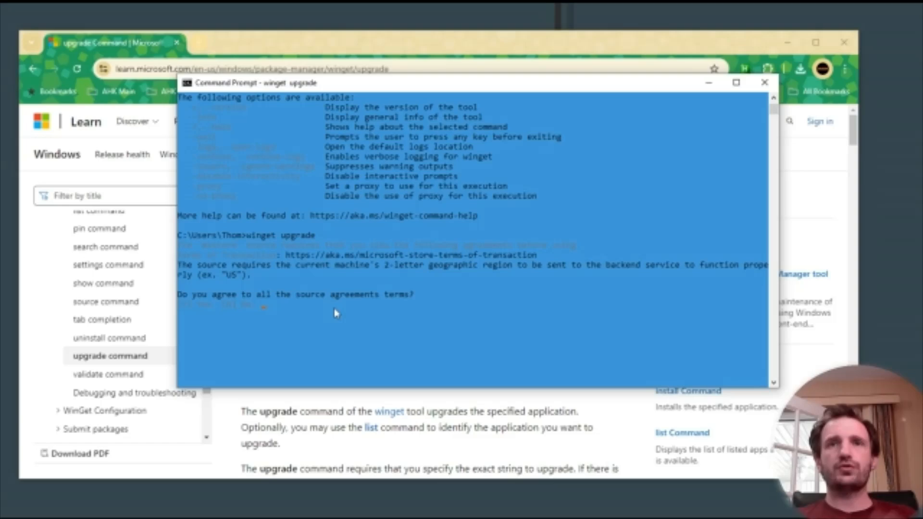
pyautogui.moveTo(445, 329)
pyautogui.write(' y')
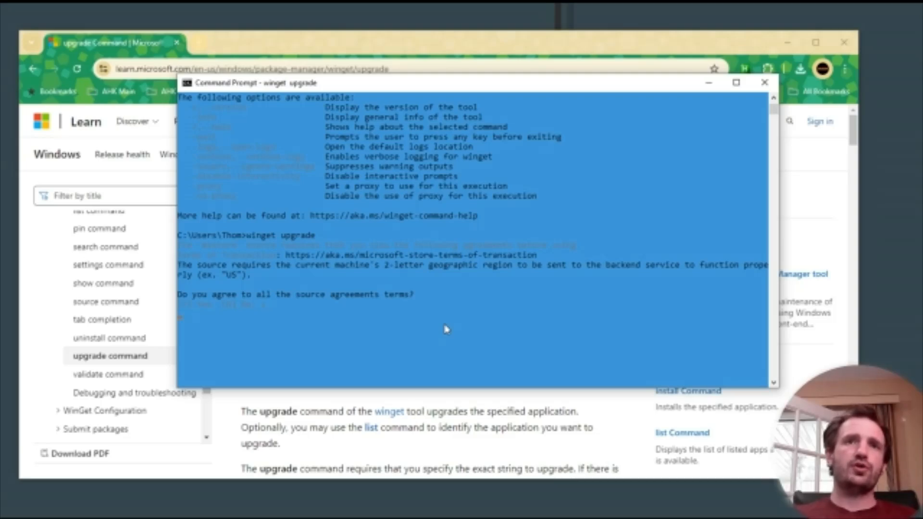
pyautogui.moveTo(474, 332)
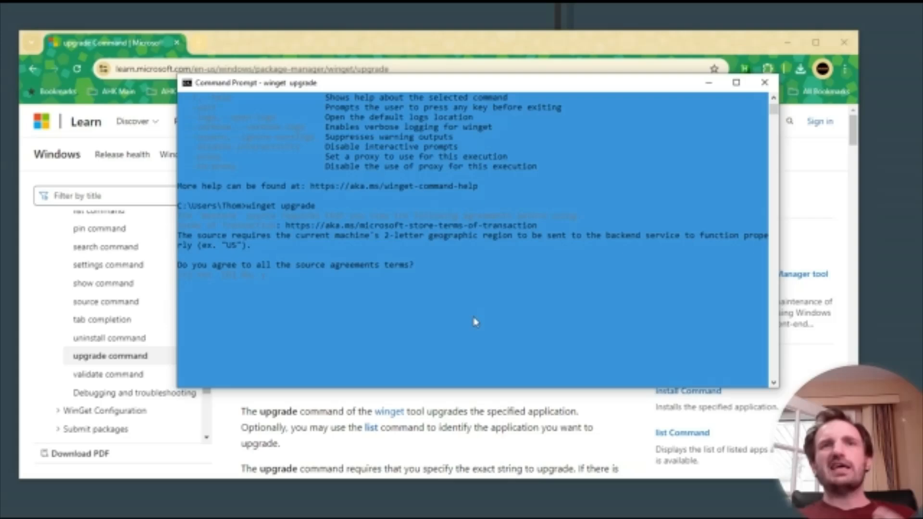
pyautogui.moveTo(471, 316)
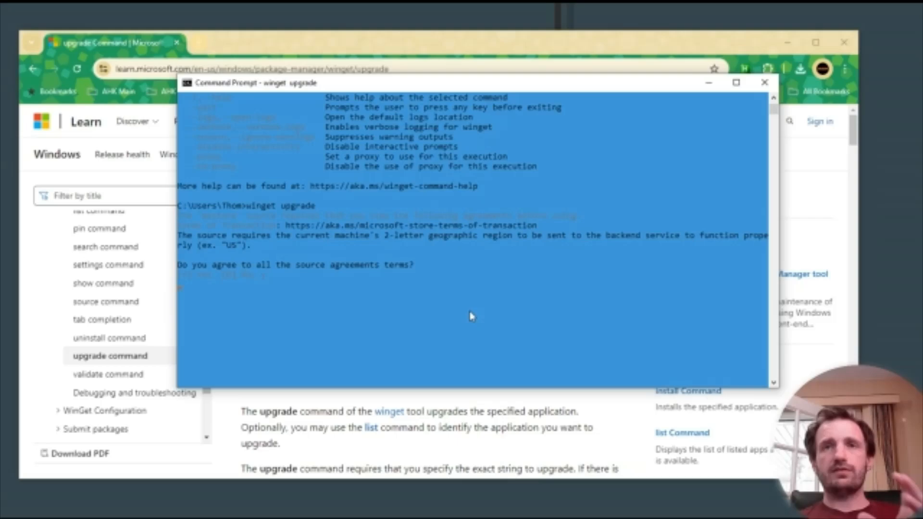
pyautogui.write('y')
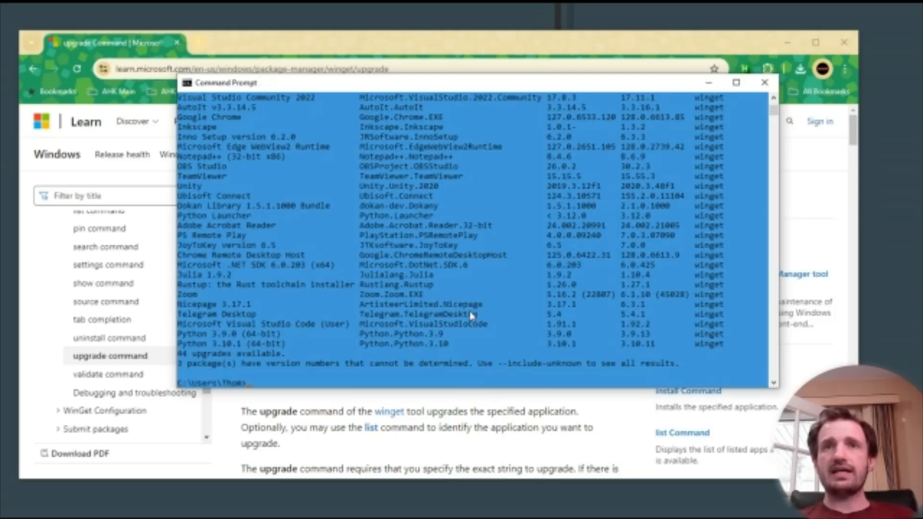
pyautogui.moveTo(456, 316)
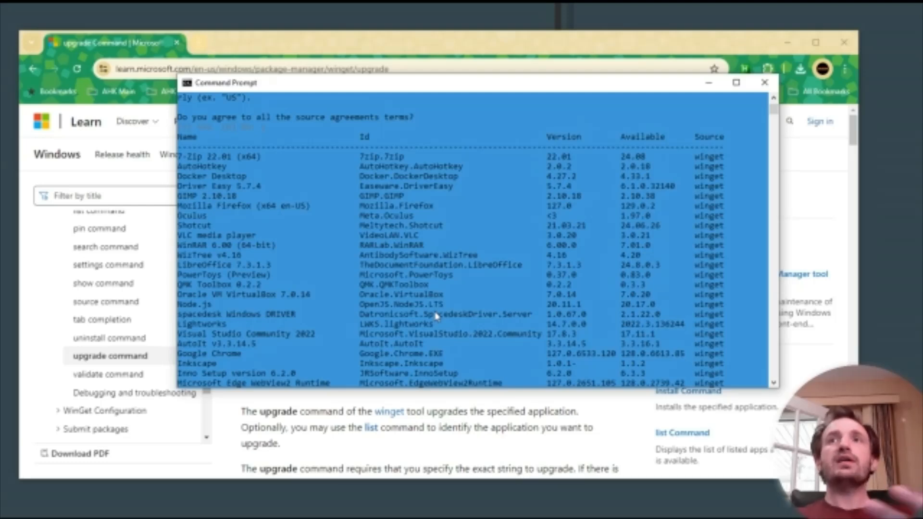
pyautogui.moveTo(530, 160)
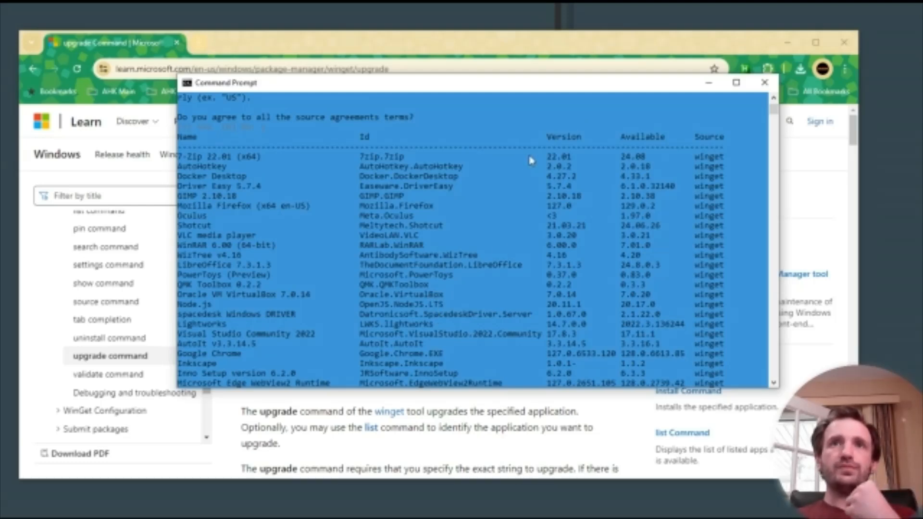
pyautogui.scroll(-3)
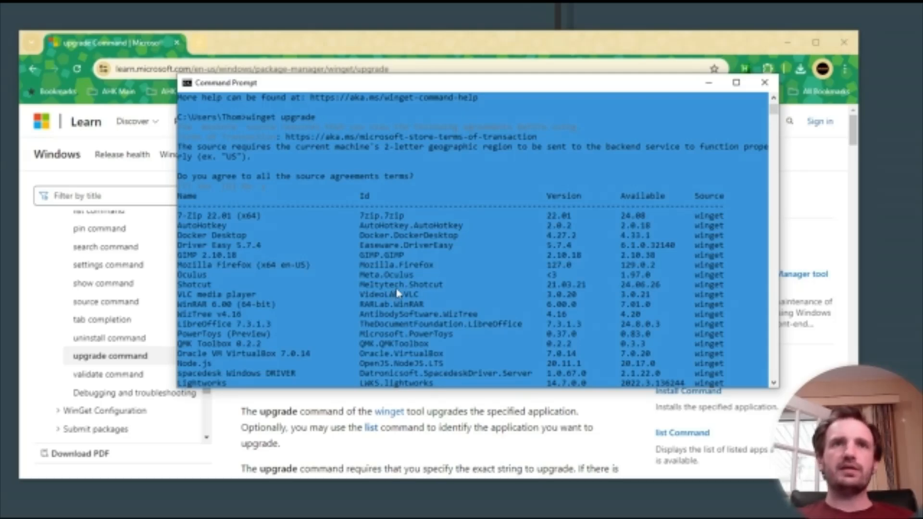
pyautogui.moveTo(352, 260)
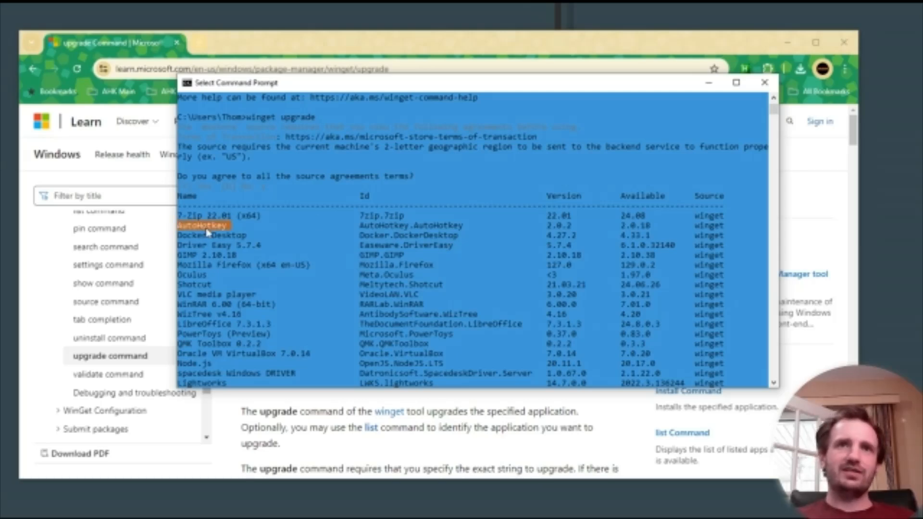
pyautogui.moveTo(651, 232)
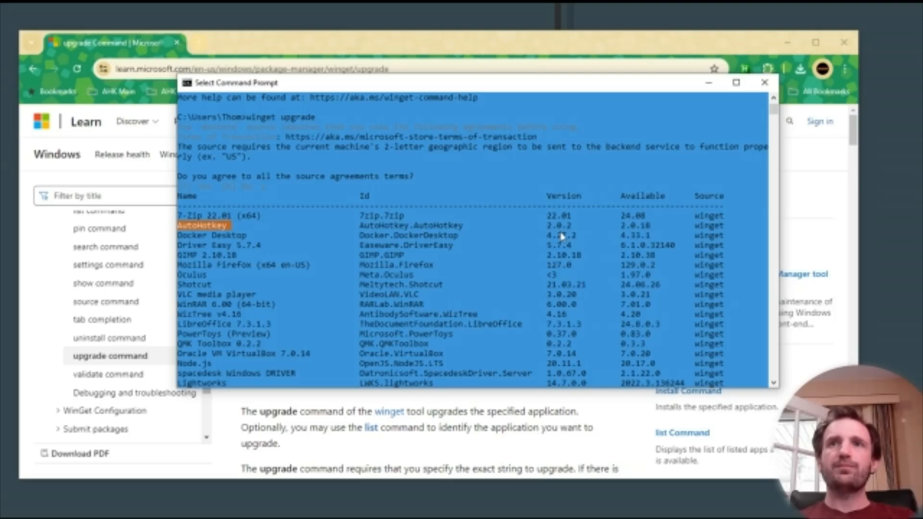
pyautogui.moveTo(570, 231)
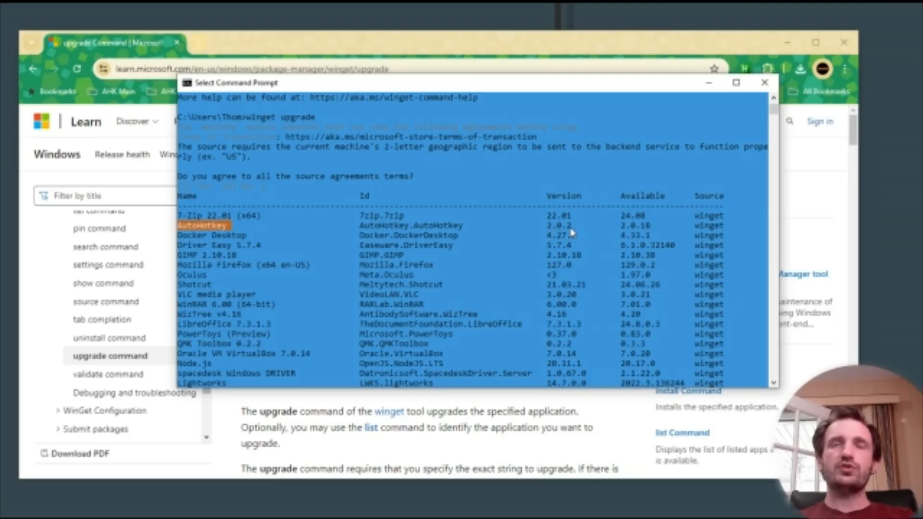
pyautogui.moveTo(585, 231)
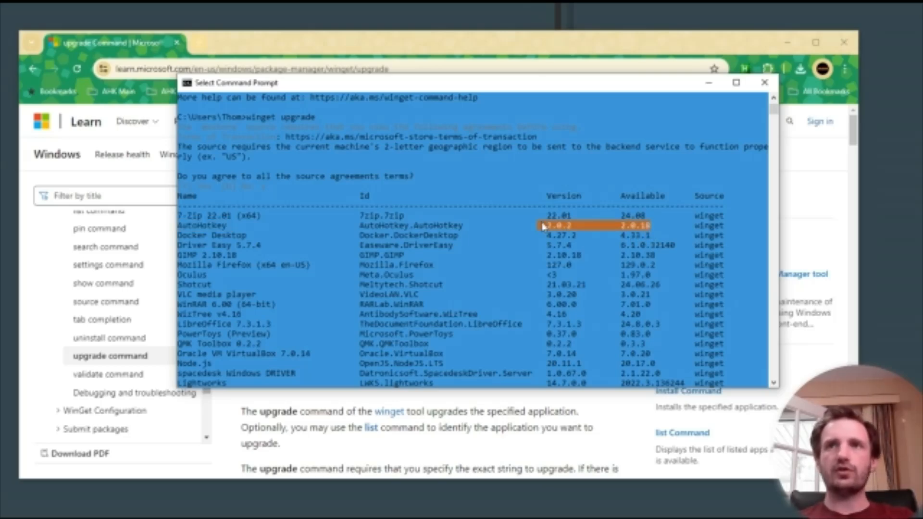
pyautogui.moveTo(241, 247)
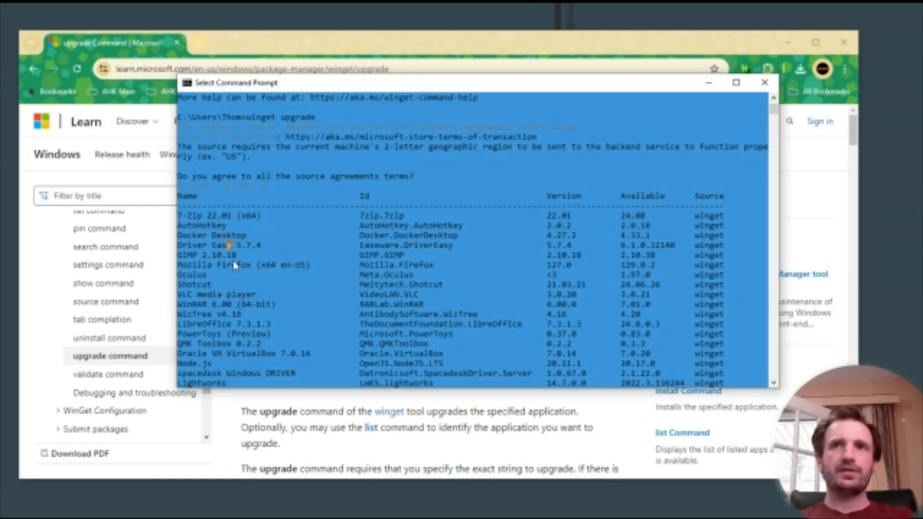
pyautogui.moveTo(307, 298)
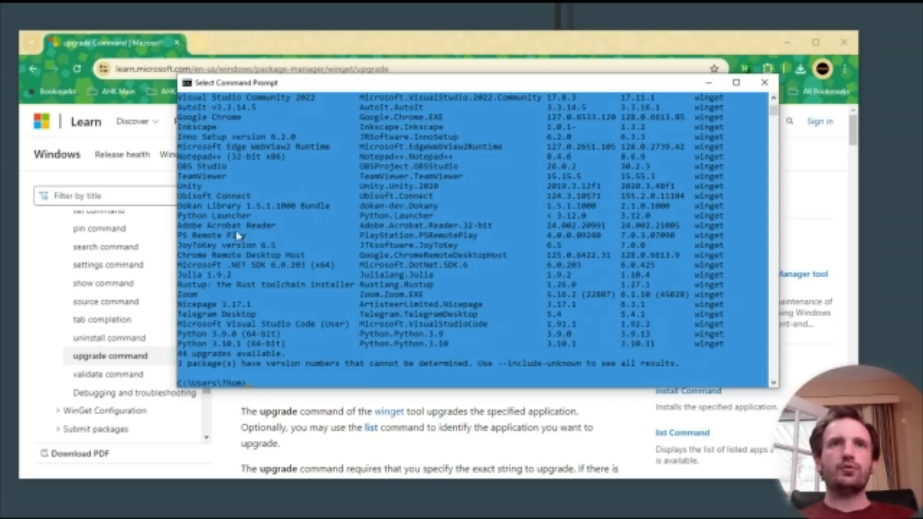
pyautogui.doubleClick(210, 234)
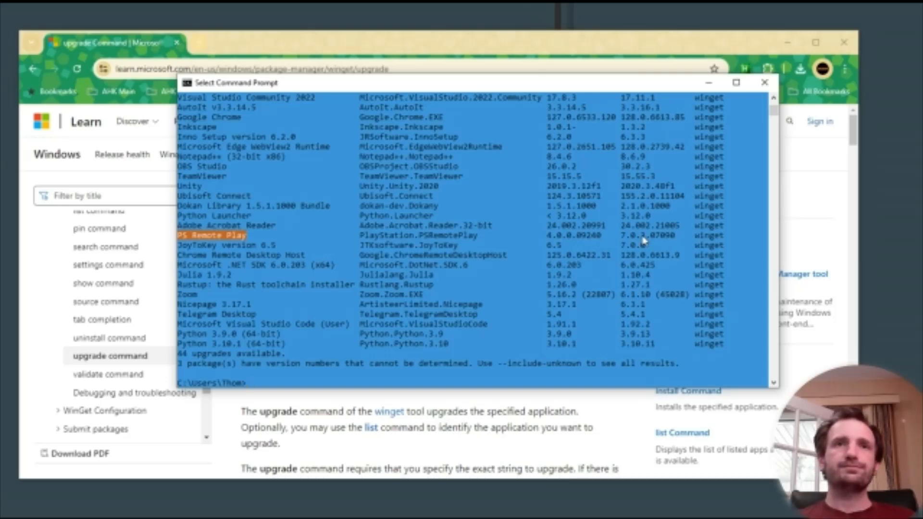
pyautogui.scroll(-3)
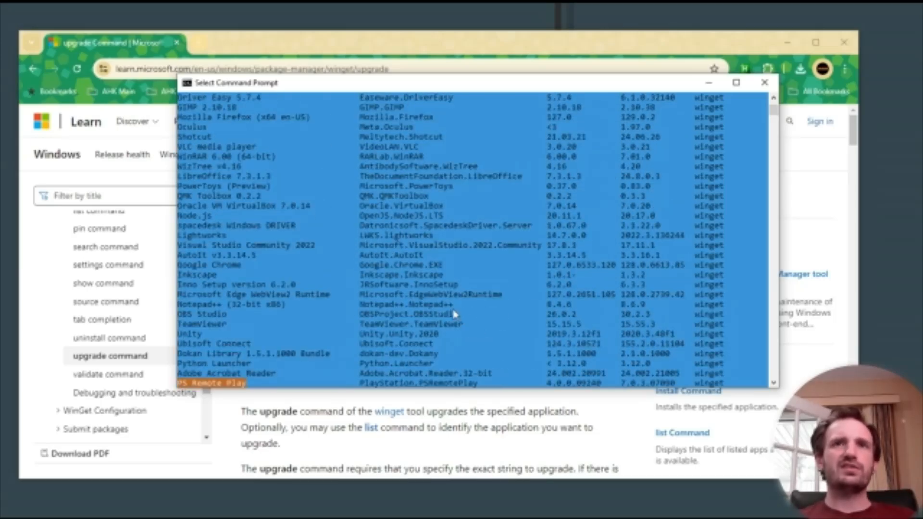
pyautogui.moveTo(574, 271)
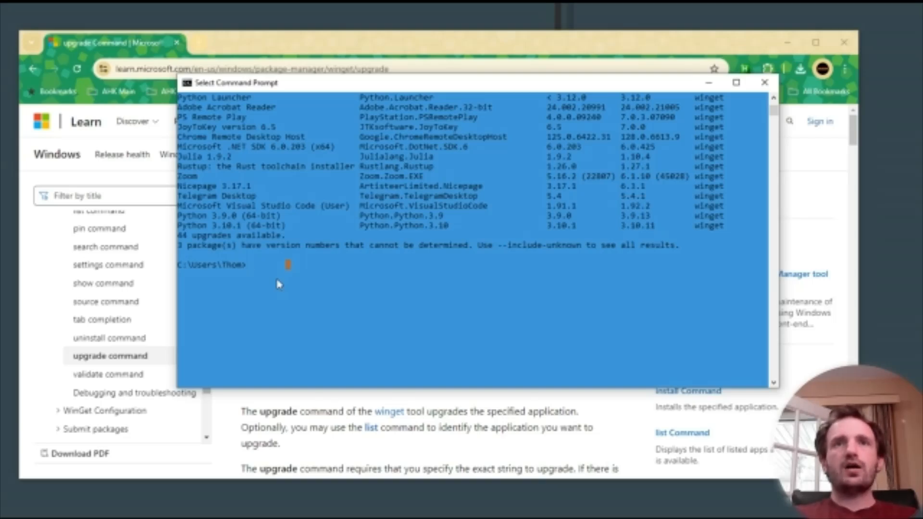
pyautogui.moveTo(274, 255)
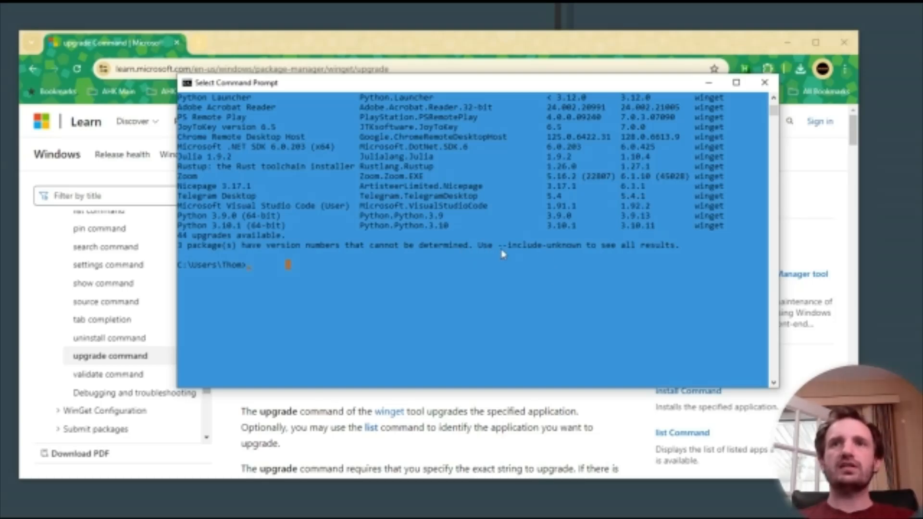
pyautogui.moveTo(576, 254)
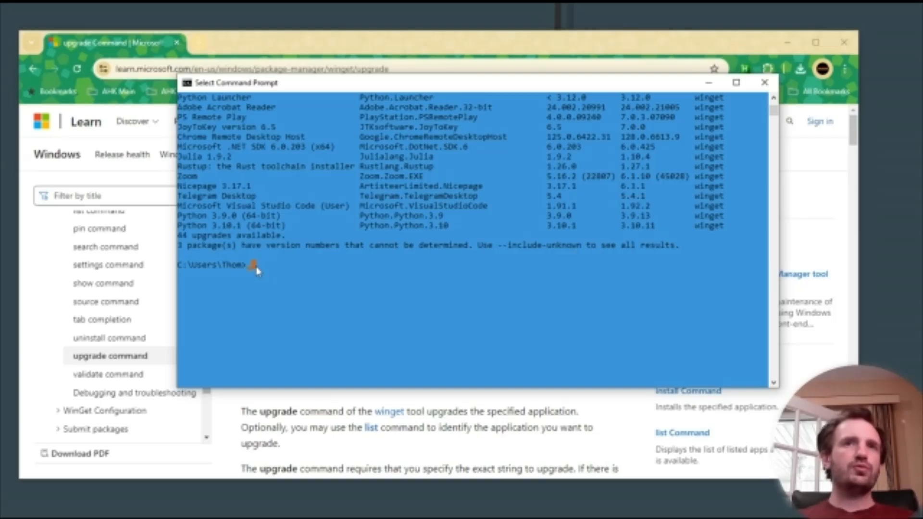
pyautogui.moveTo(283, 280)
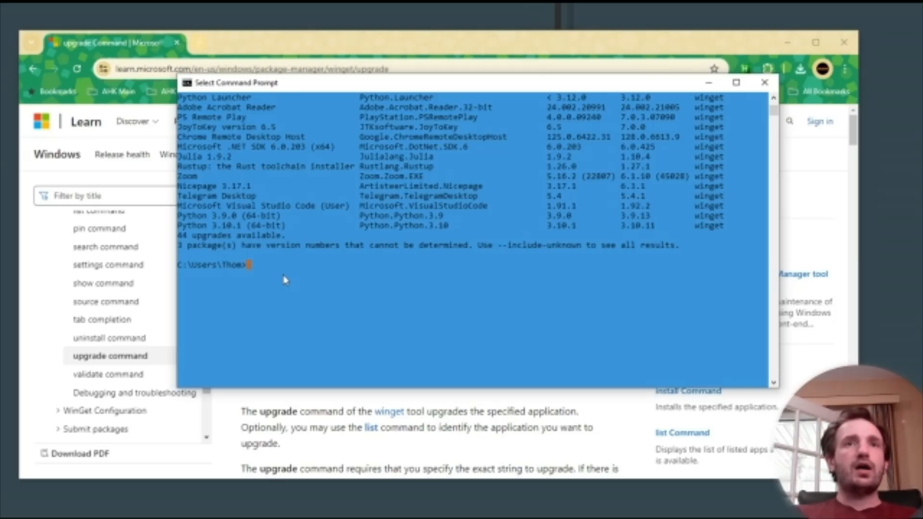
# Step: Enter winget upgrade --all at the prompt, correcting the mistyped --upgrade, and leave it ready to run
pyautogui.write('winget')
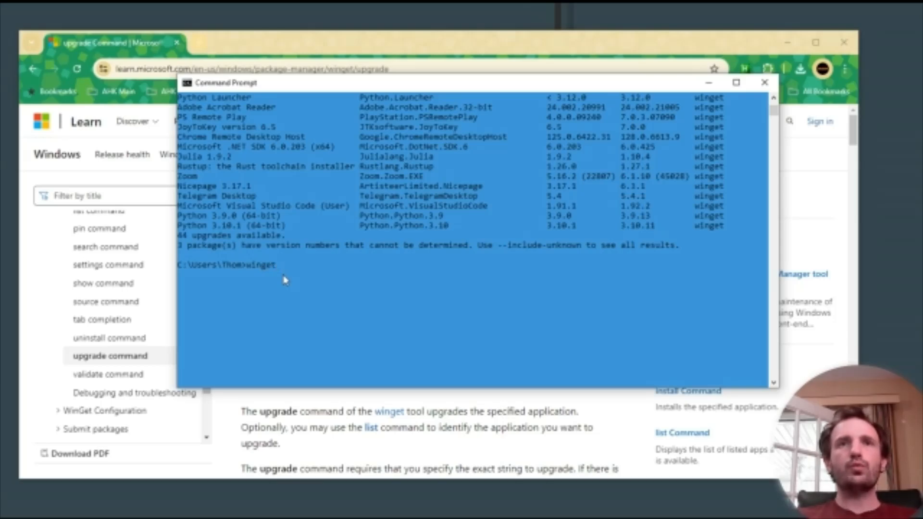
pyautogui.write('--u')
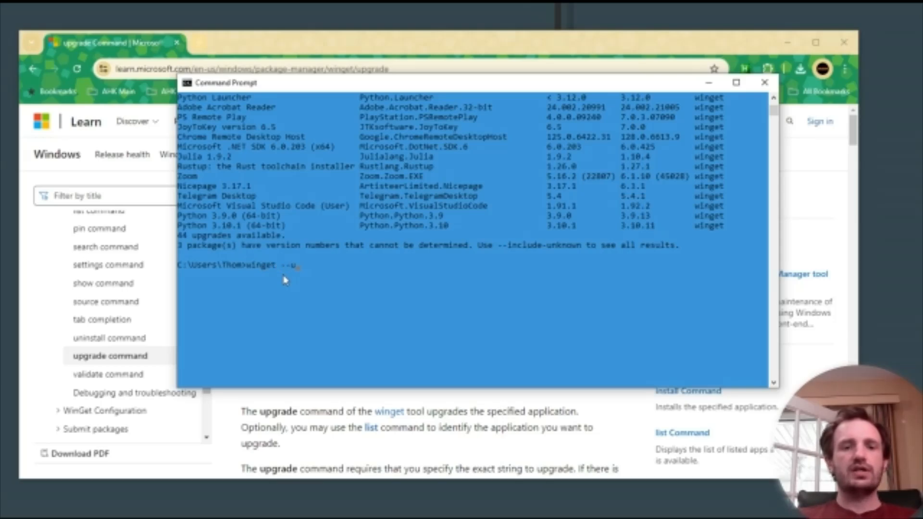
pyautogui.write('pgrade')
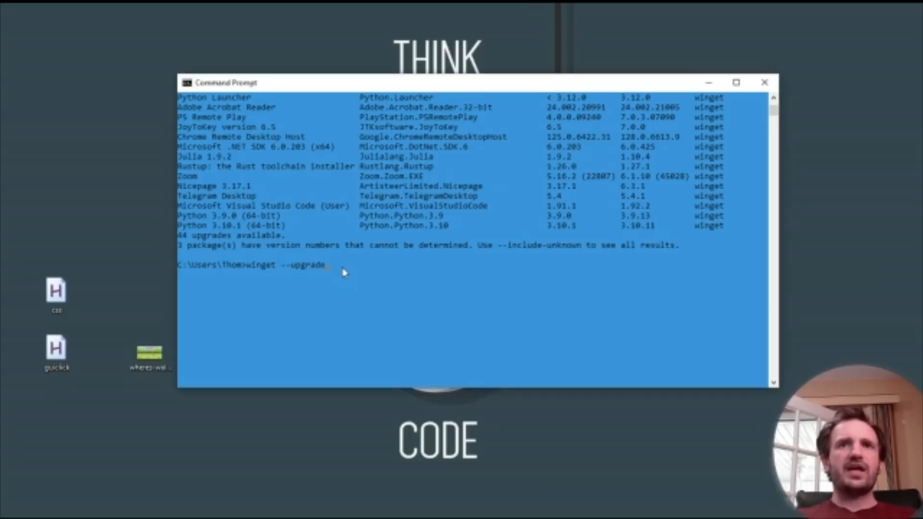
pyautogui.press('backspace')
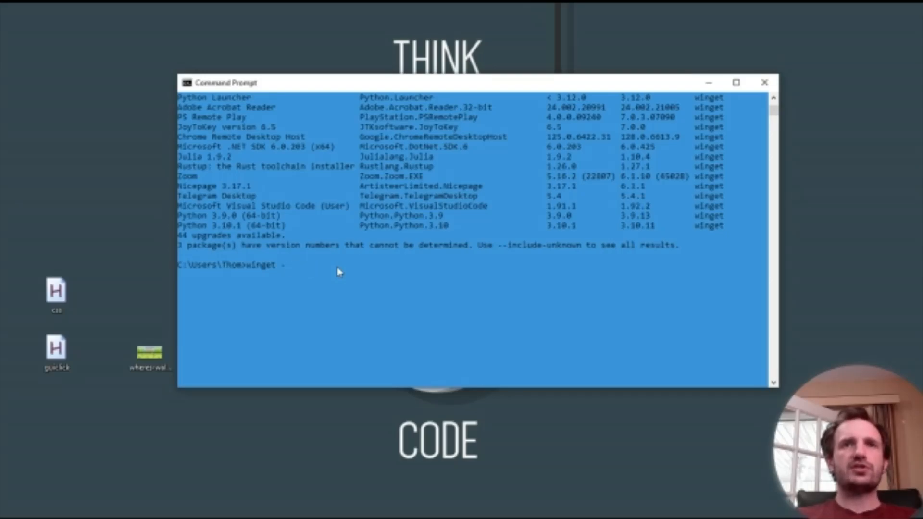
pyautogui.write('up')
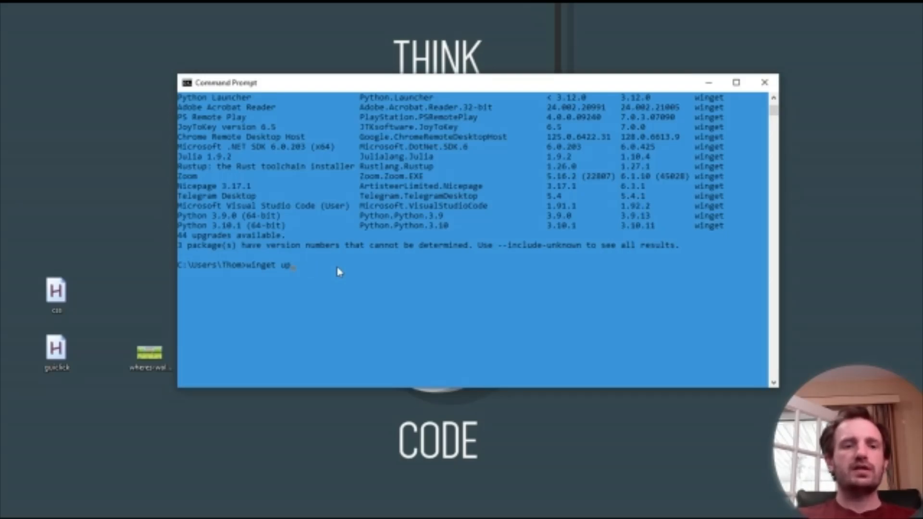
pyautogui.write('grade')
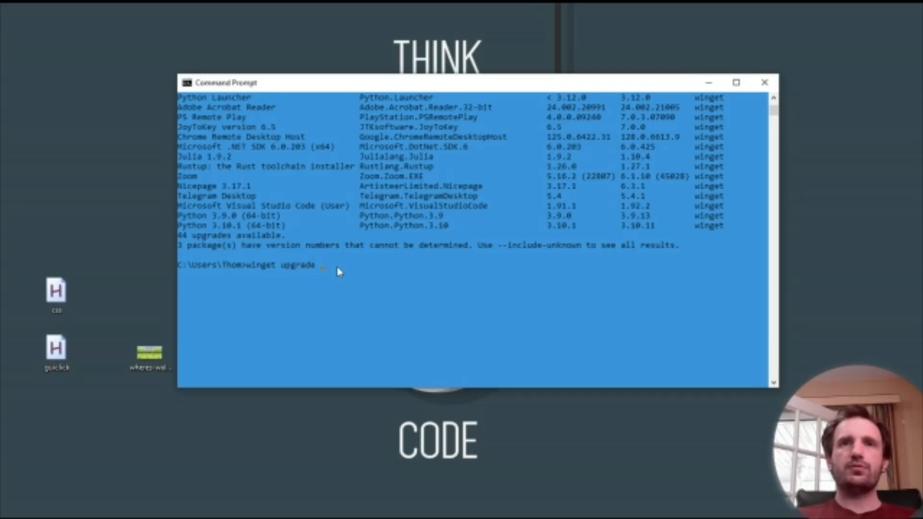
pyautogui.write('--')
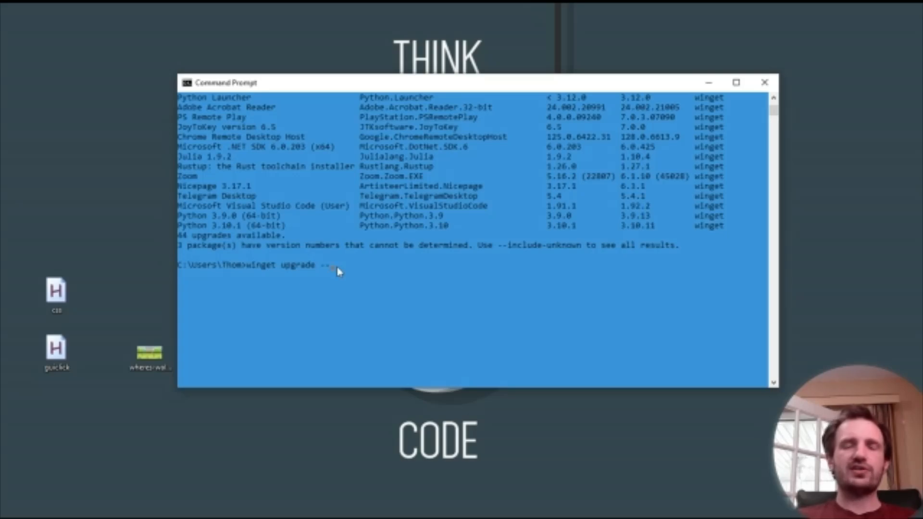
pyautogui.write('all')
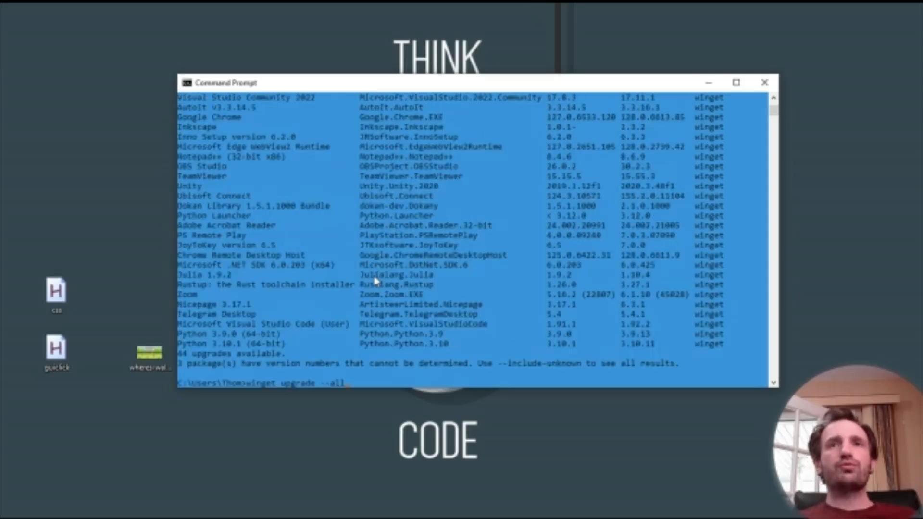
pyautogui.scroll(3)
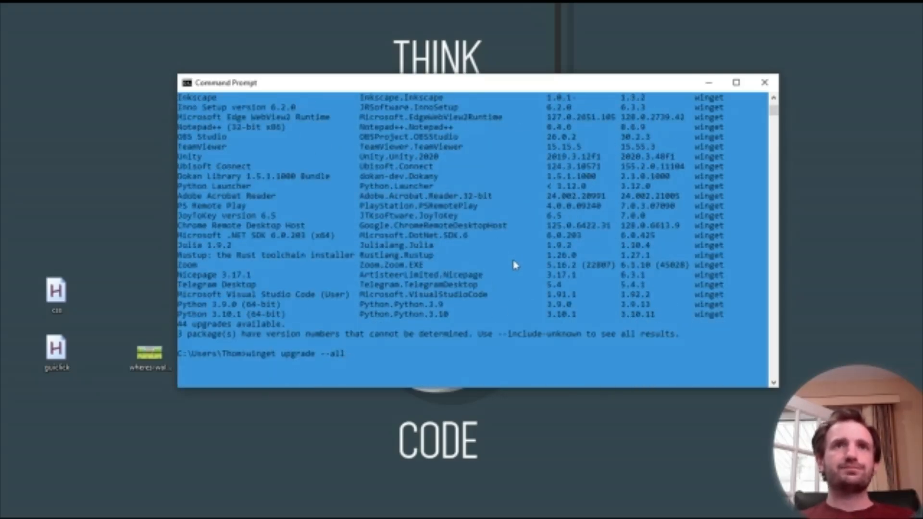
pyautogui.scroll(-3)
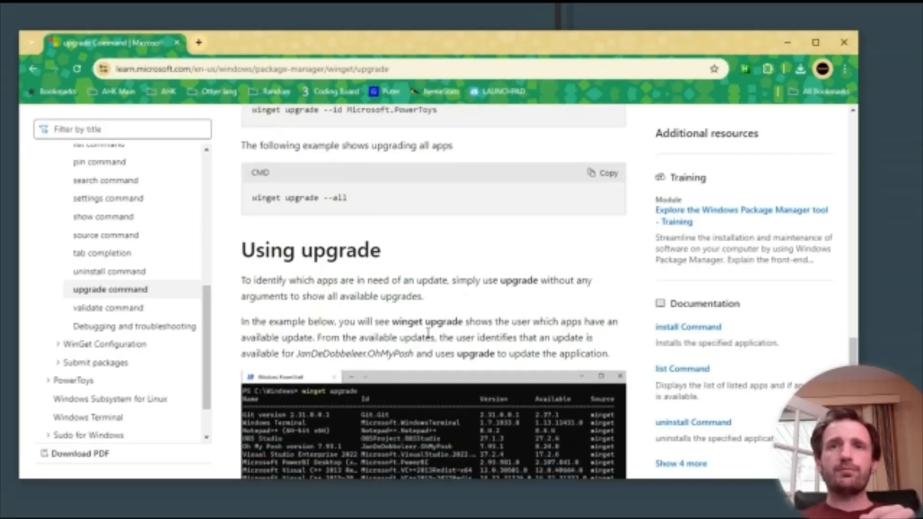
# Step: Scroll the winget upgrade article to the upgrade --all and --uninstall-previous sections and highlight them
pyautogui.scroll(-3)
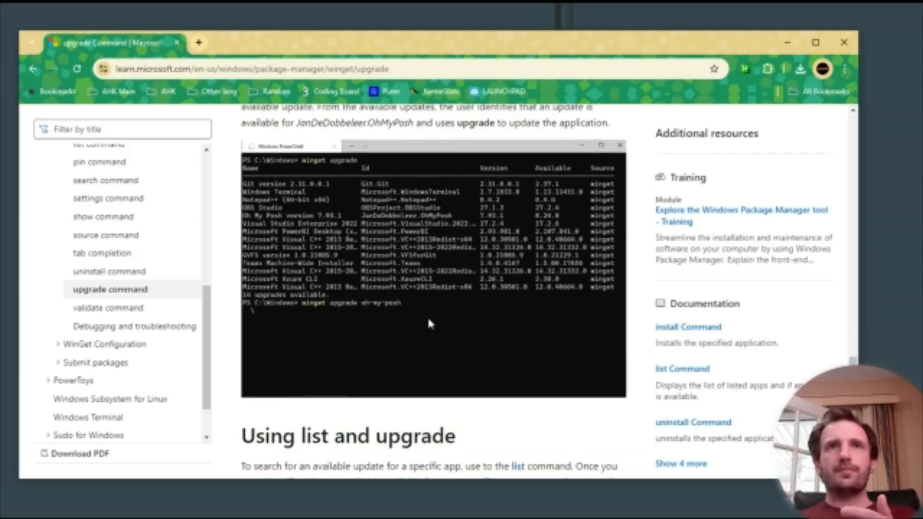
pyautogui.scroll(-3)
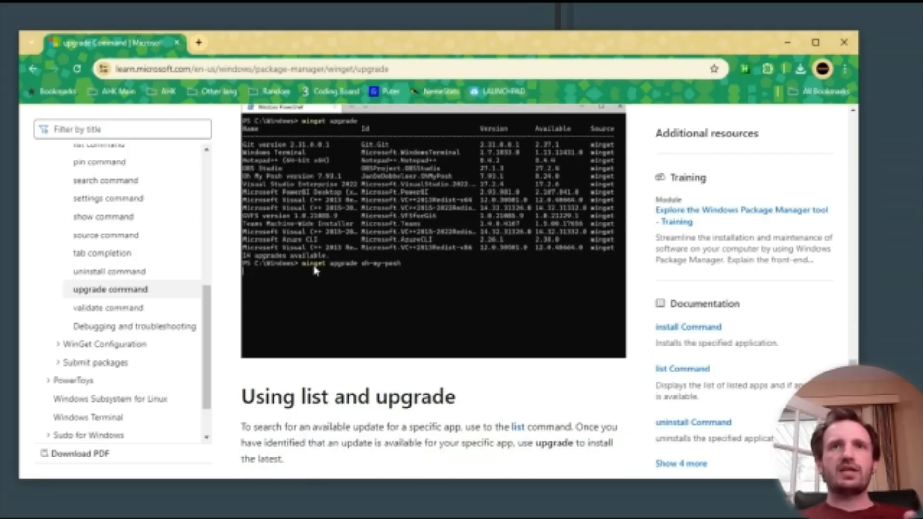
pyautogui.scroll(-3)
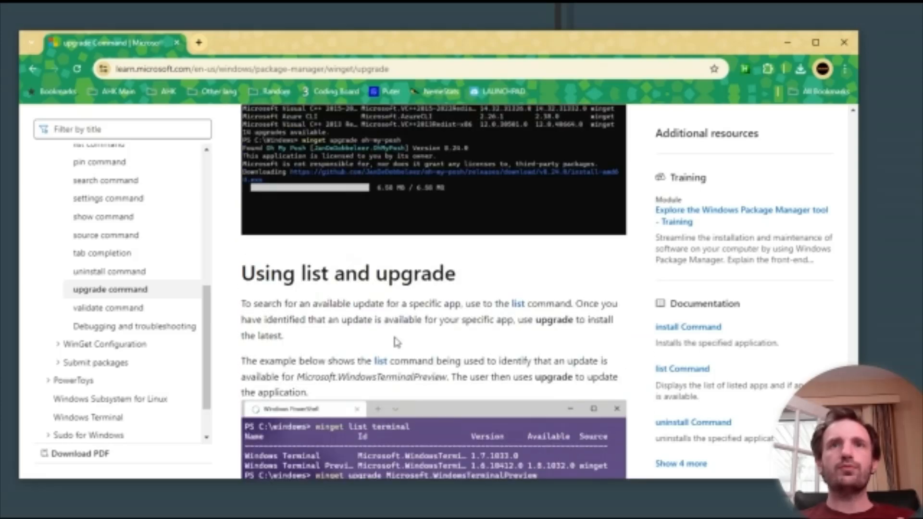
pyautogui.scroll(-3)
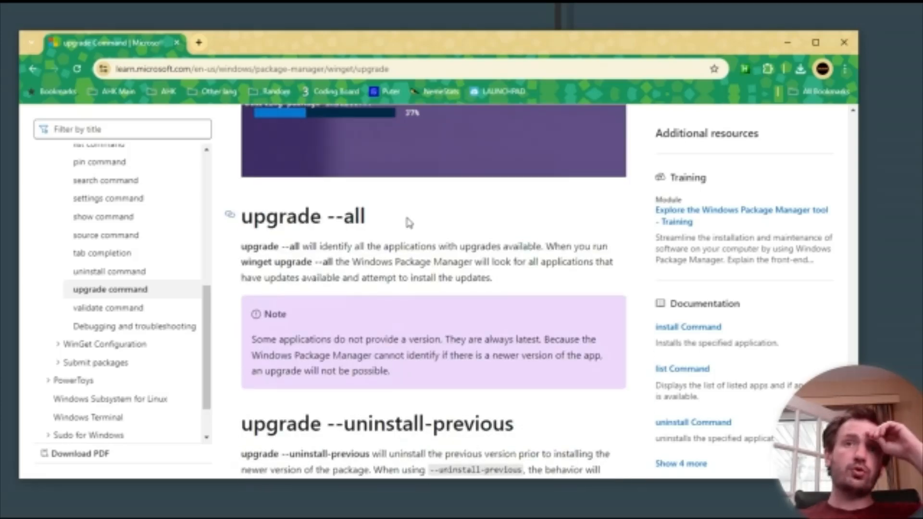
pyautogui.scroll(-3)
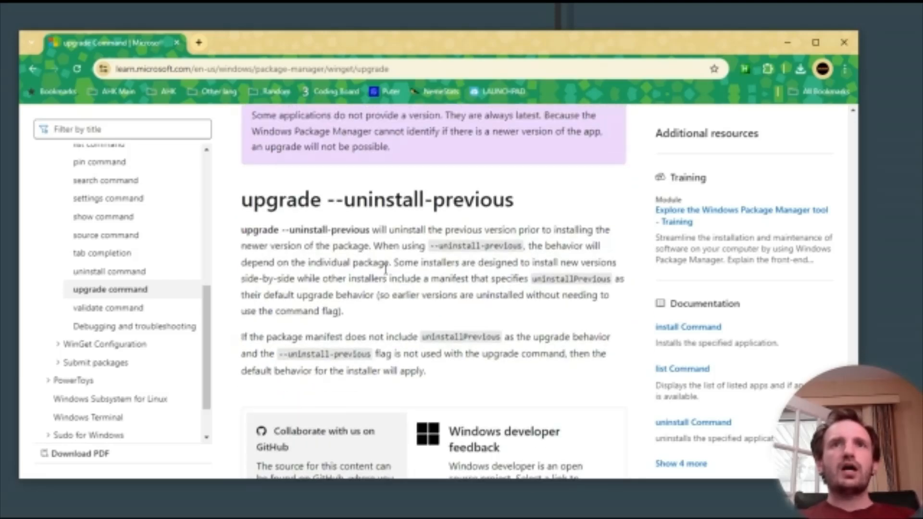
pyautogui.scroll(-3)
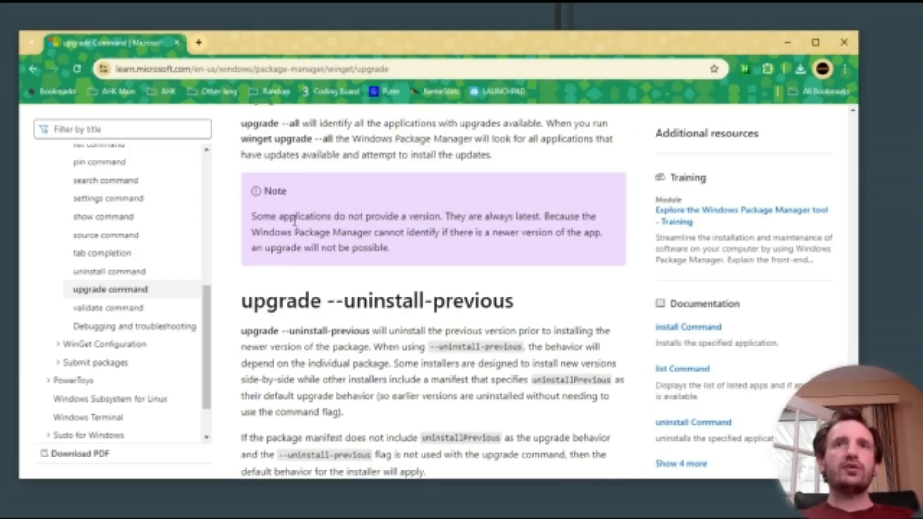
pyautogui.moveTo(322, 217); pyautogui.dragTo(389, 247)
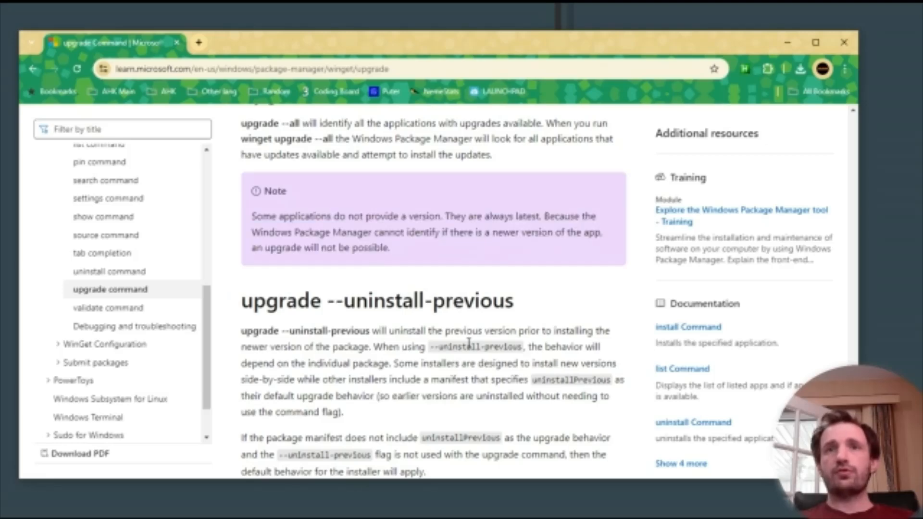
pyautogui.moveTo(265, 300); pyautogui.dragTo(488, 300)
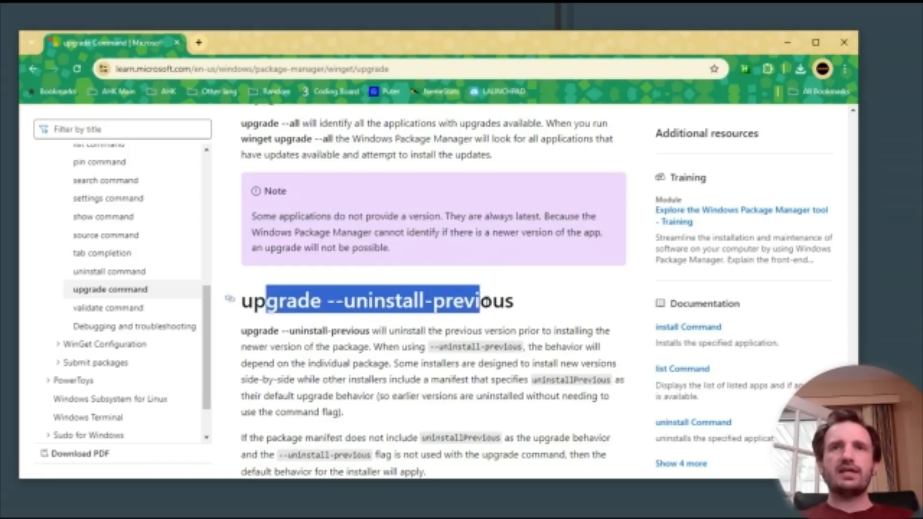
# Step: Scroll further down the article through the example upgrade output
pyautogui.scroll(-3)
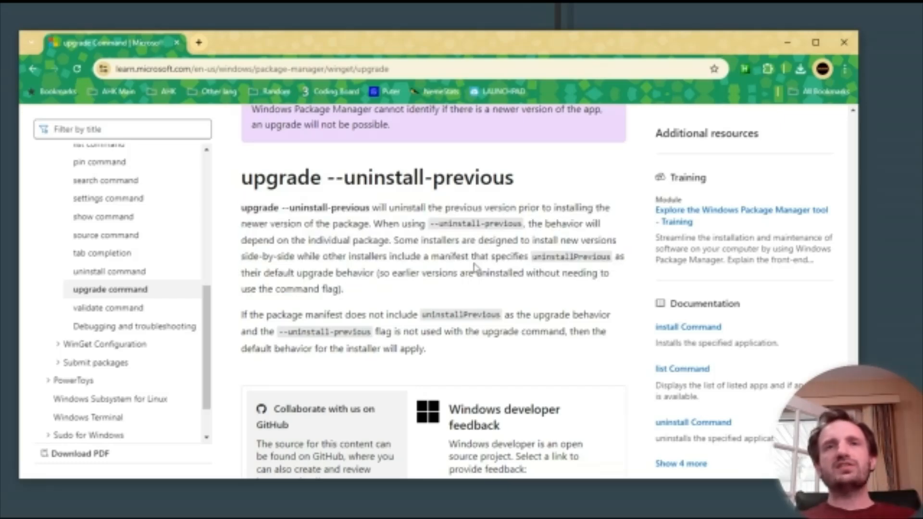
pyautogui.moveTo(471, 271)
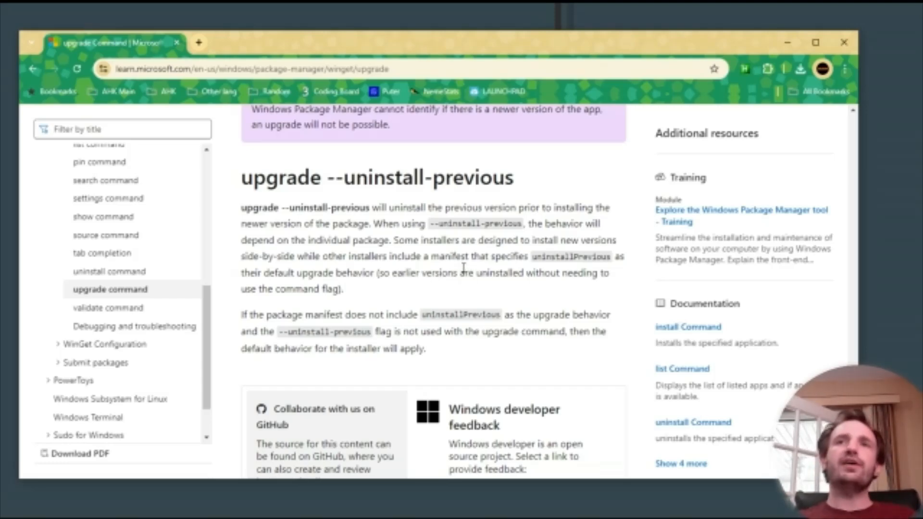
pyautogui.scroll(-3)
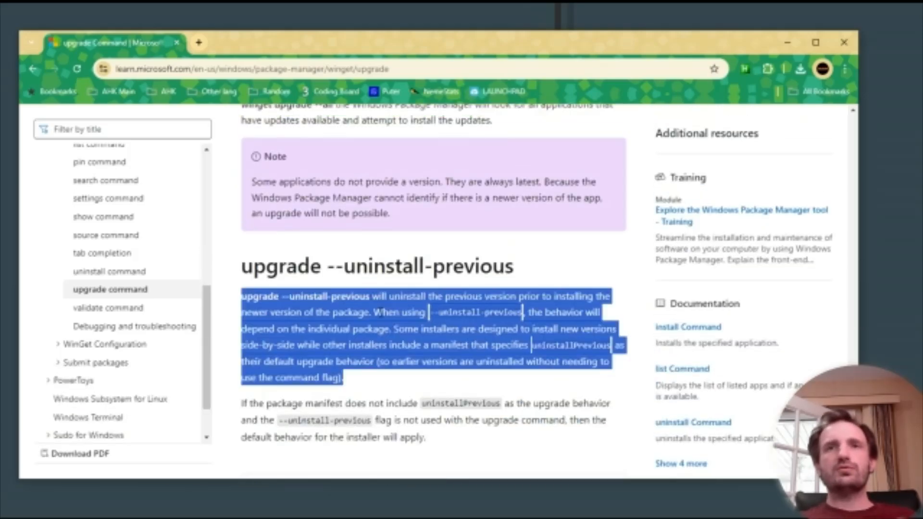
pyautogui.scroll(-3)
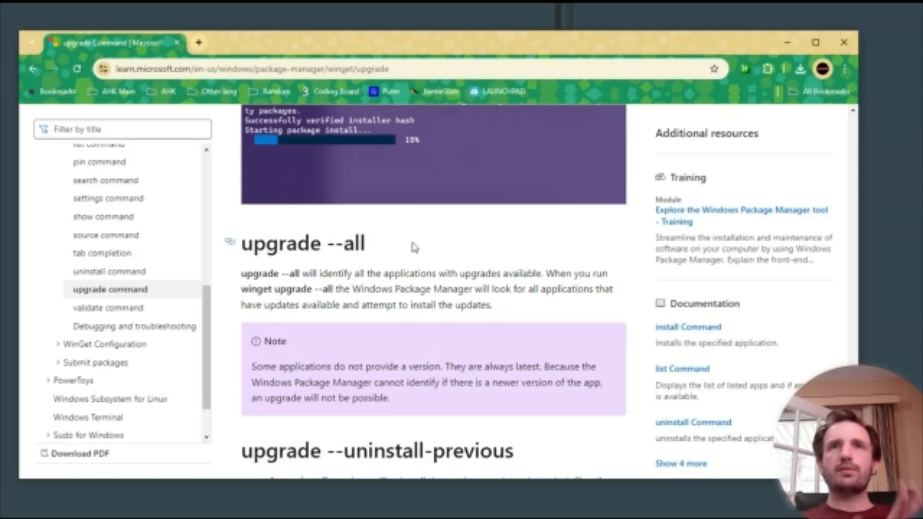
pyautogui.scroll(-3)
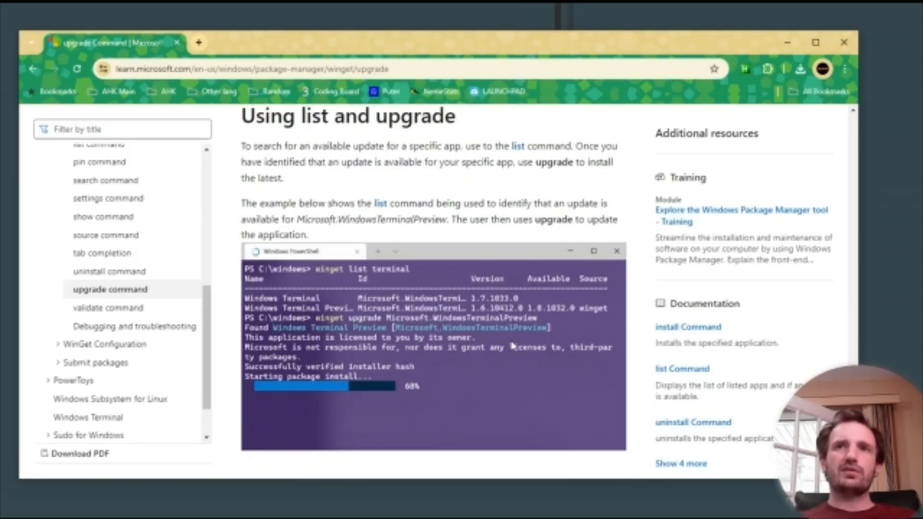
pyautogui.scroll(-3)
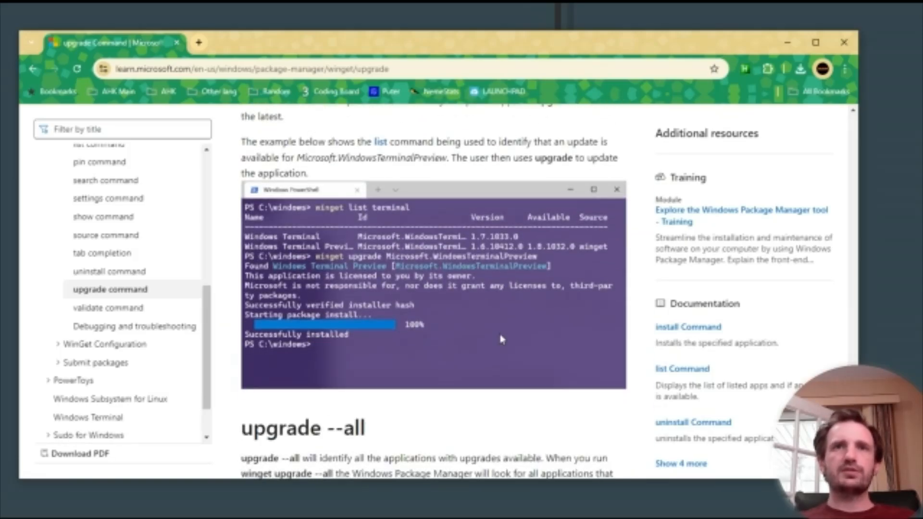
pyautogui.scroll(-3)
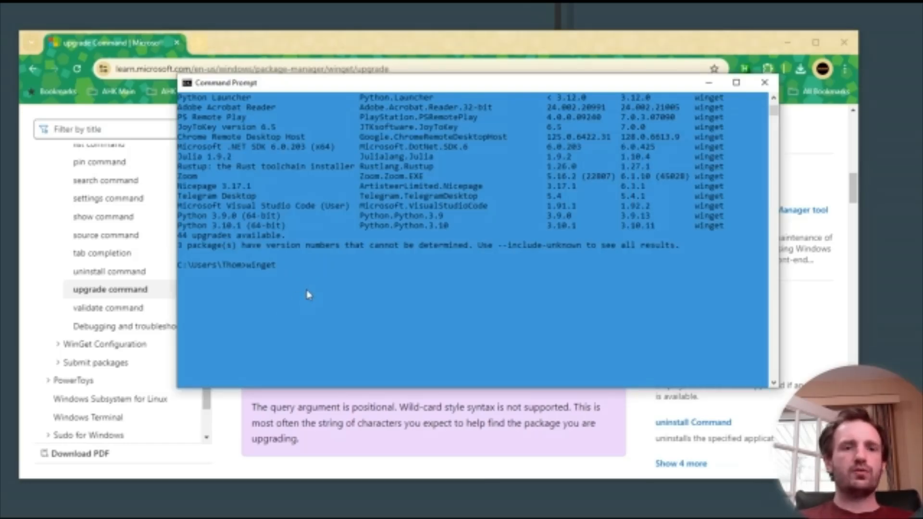
# Step: Run winget with the -q, --query option to view its help, moving the terminal window right
pyautogui.write('-q,--query')
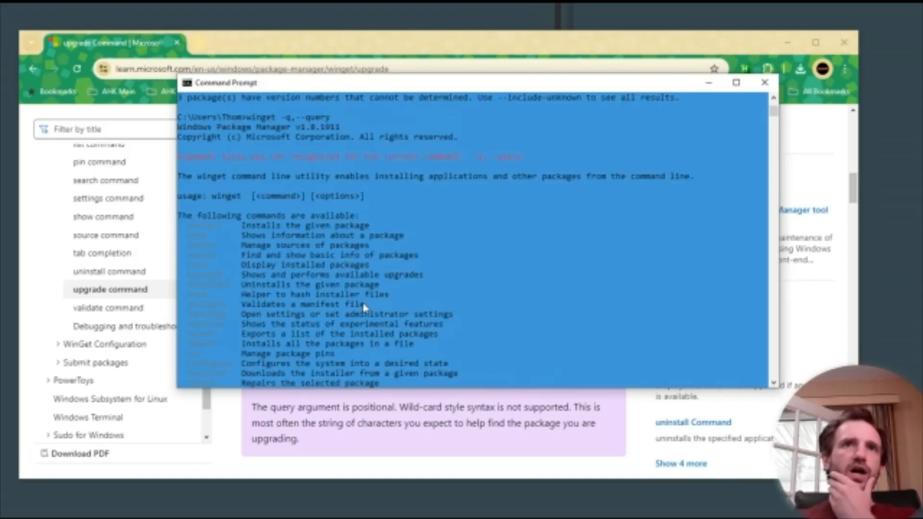
pyautogui.scroll(-3)
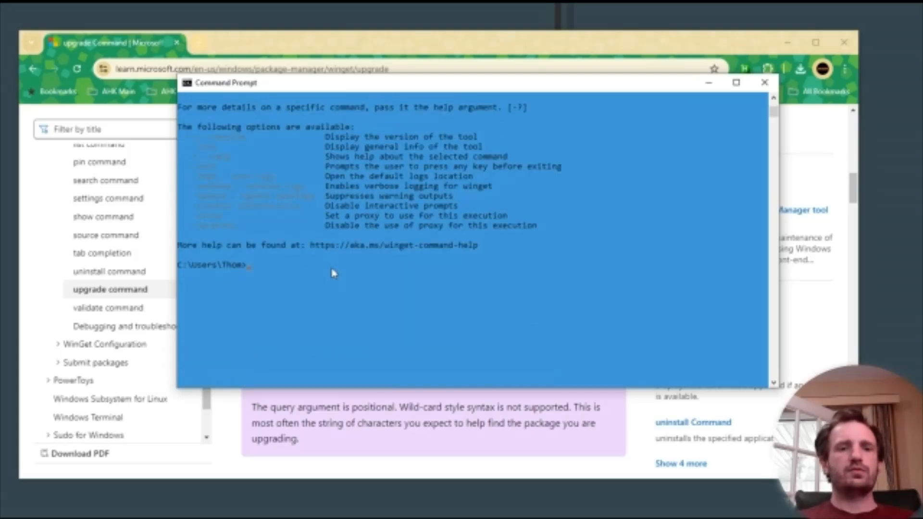
pyautogui.write('winget')
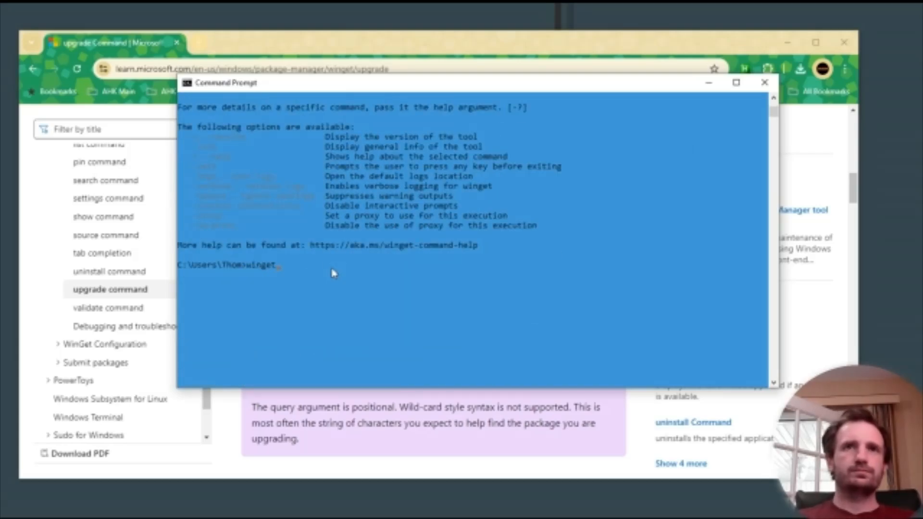
pyautogui.write('-q, --query')
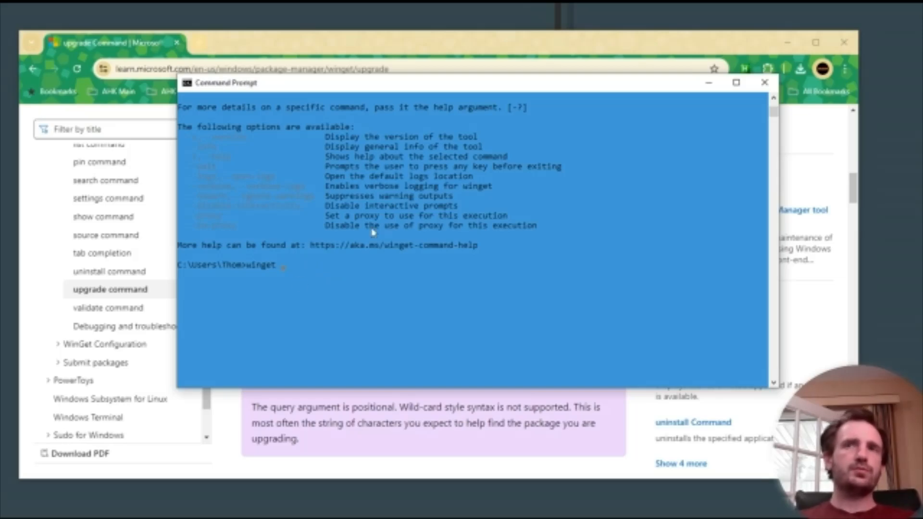
pyautogui.moveTo(222, 83); pyautogui.dragTo(358, 206)
pyautogui.write(' -')
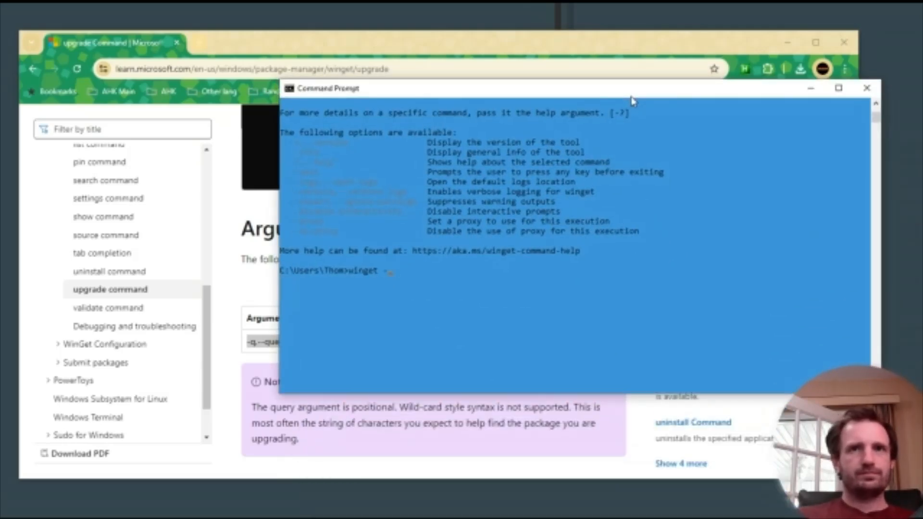
# Step: Show winget upgrade --query help listing its arguments and options, then close Command Prompt
pyautogui.write('up')
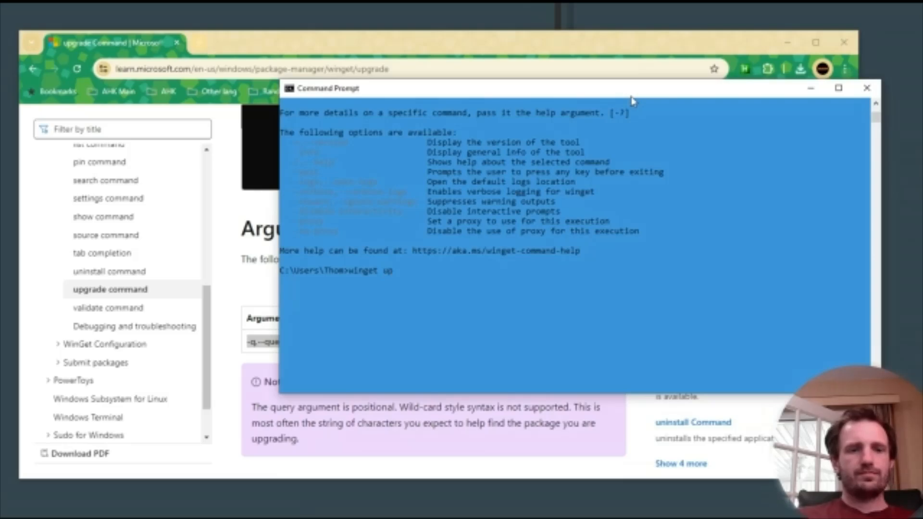
pyautogui.write('grade')
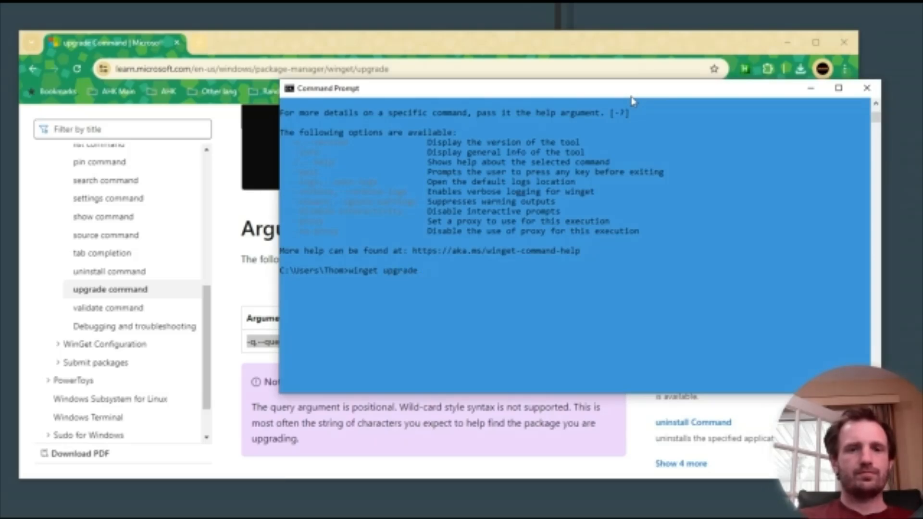
pyautogui.write('--')
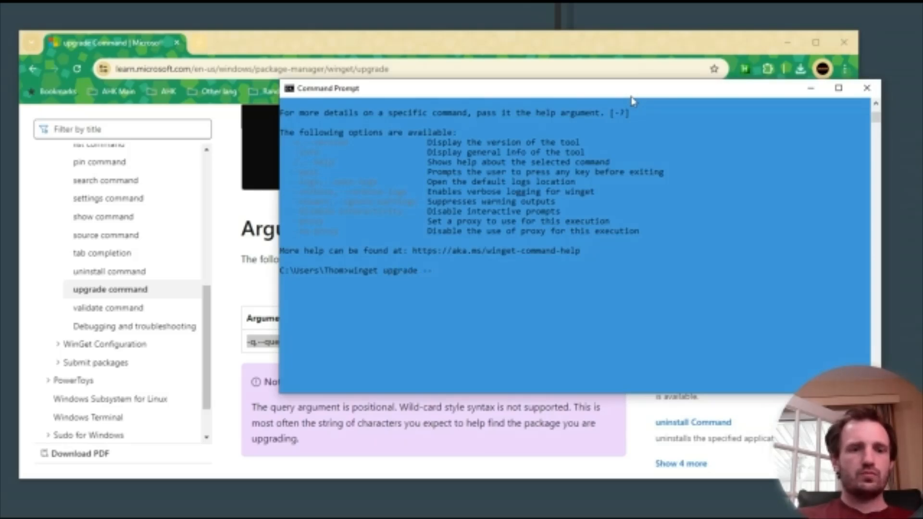
pyautogui.write('qu')
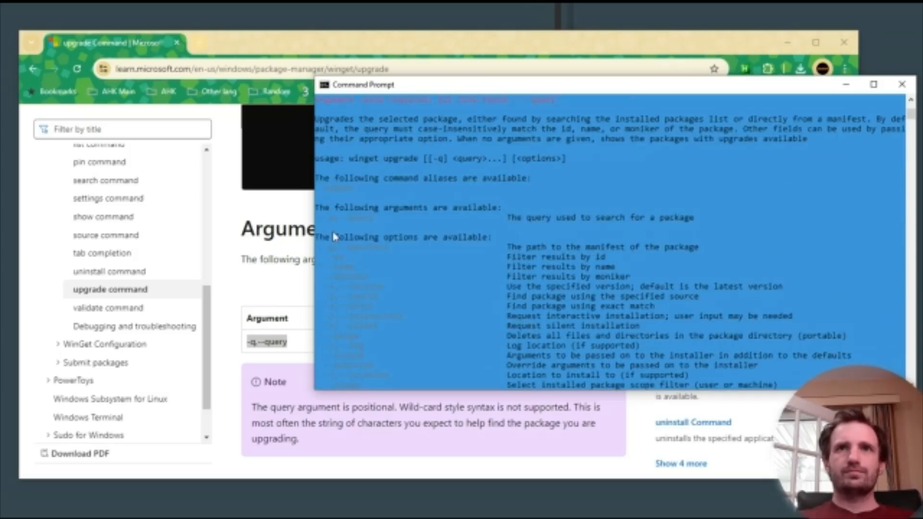
pyautogui.scroll(-3)
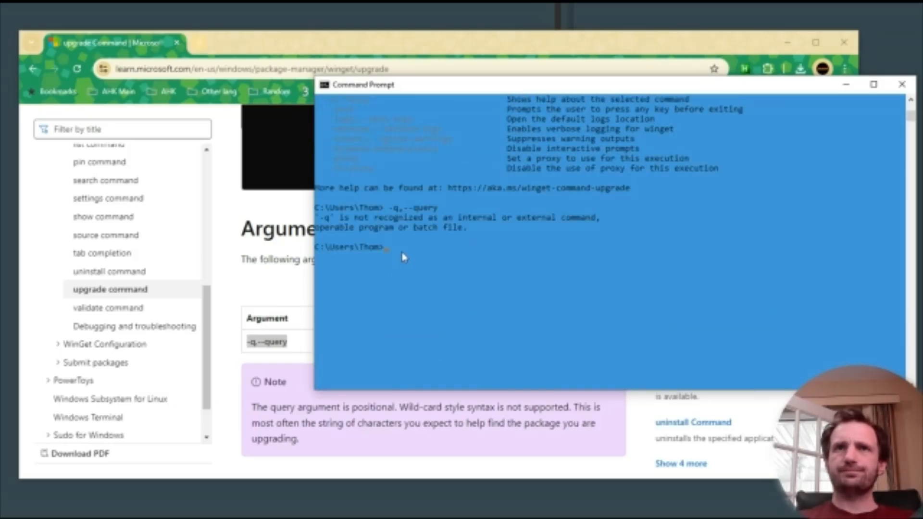
pyautogui.click(400, 247)
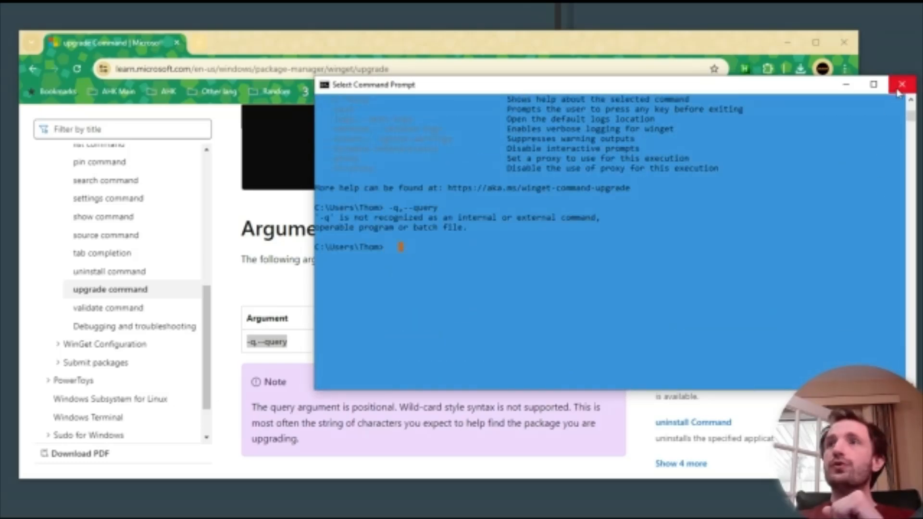
pyautogui.click(902, 85)
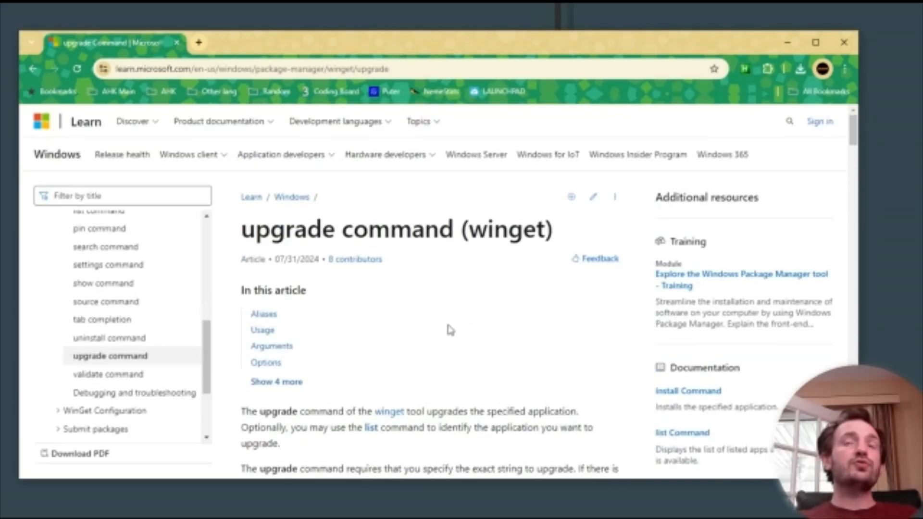
pyautogui.moveTo(467, 328)
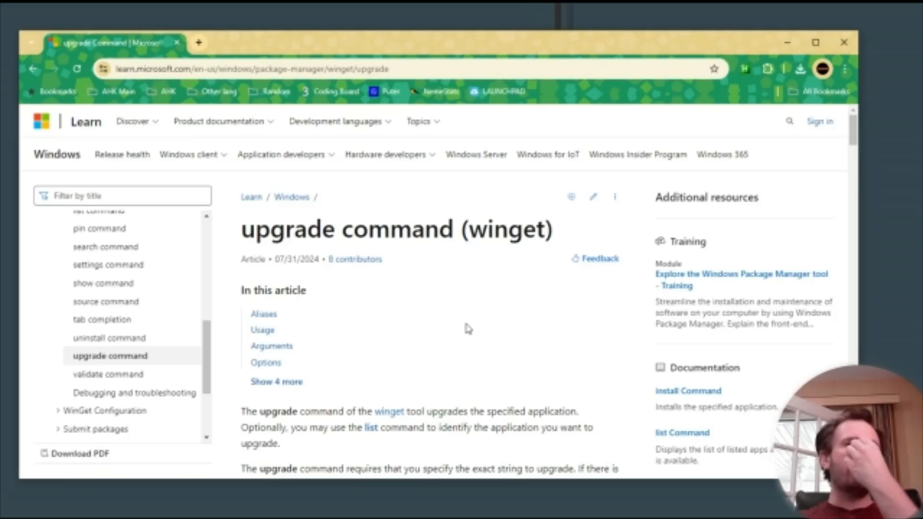